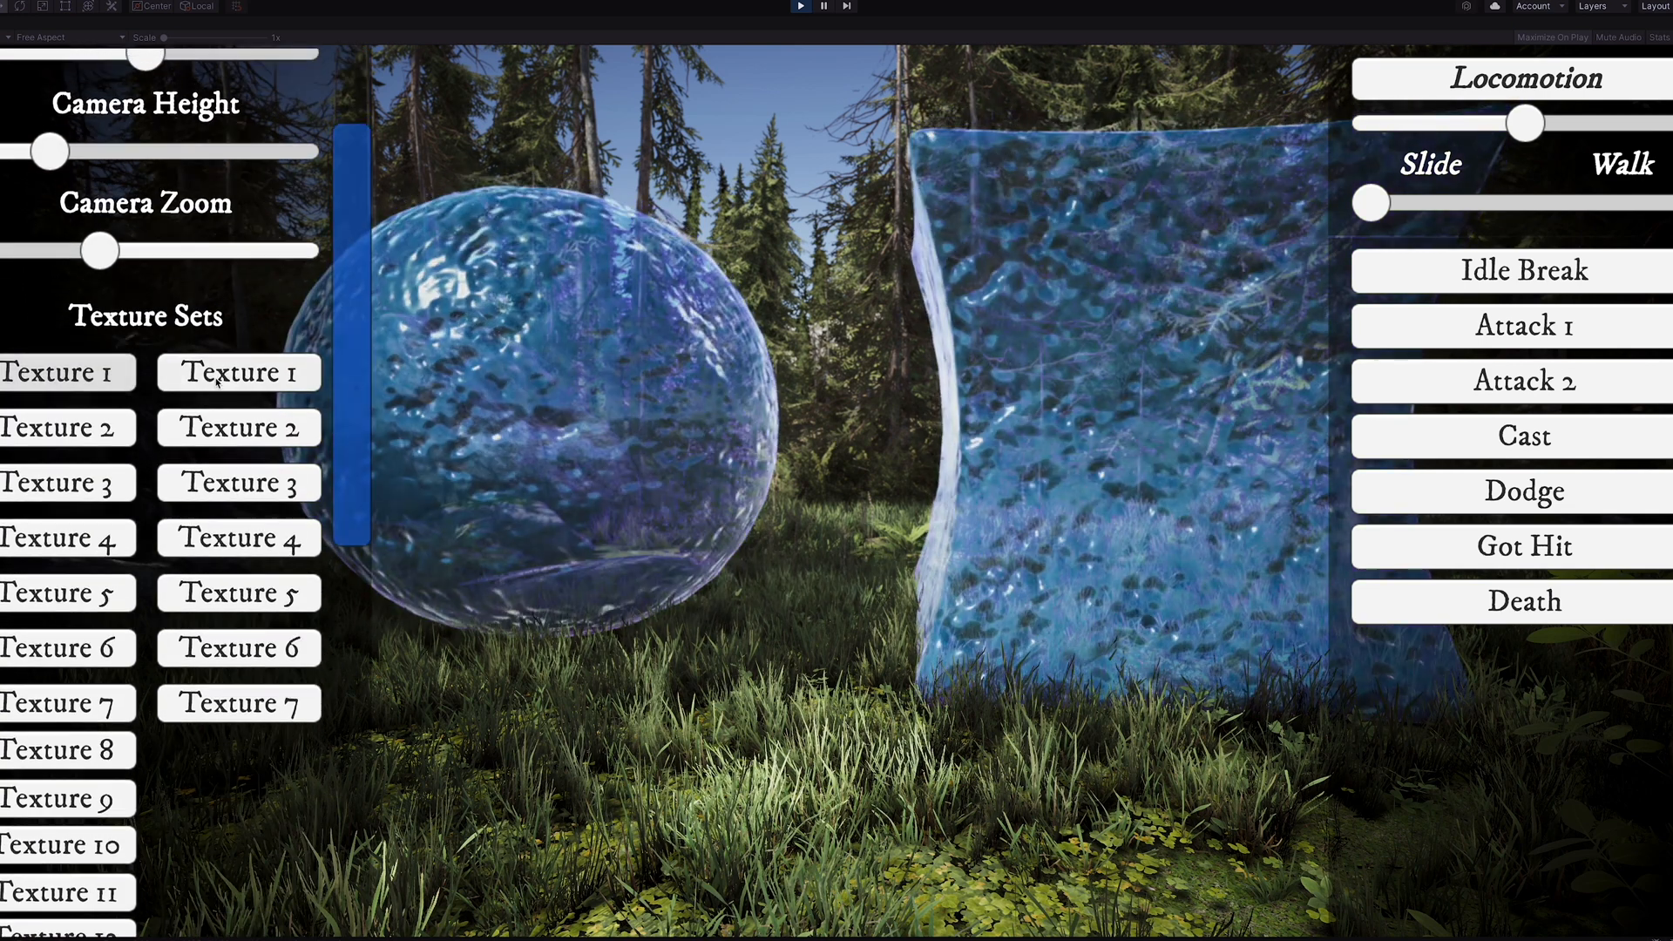
Step: Play the cube's attack animations through to Death so it collapses into a puddle
scroll("down", 3)
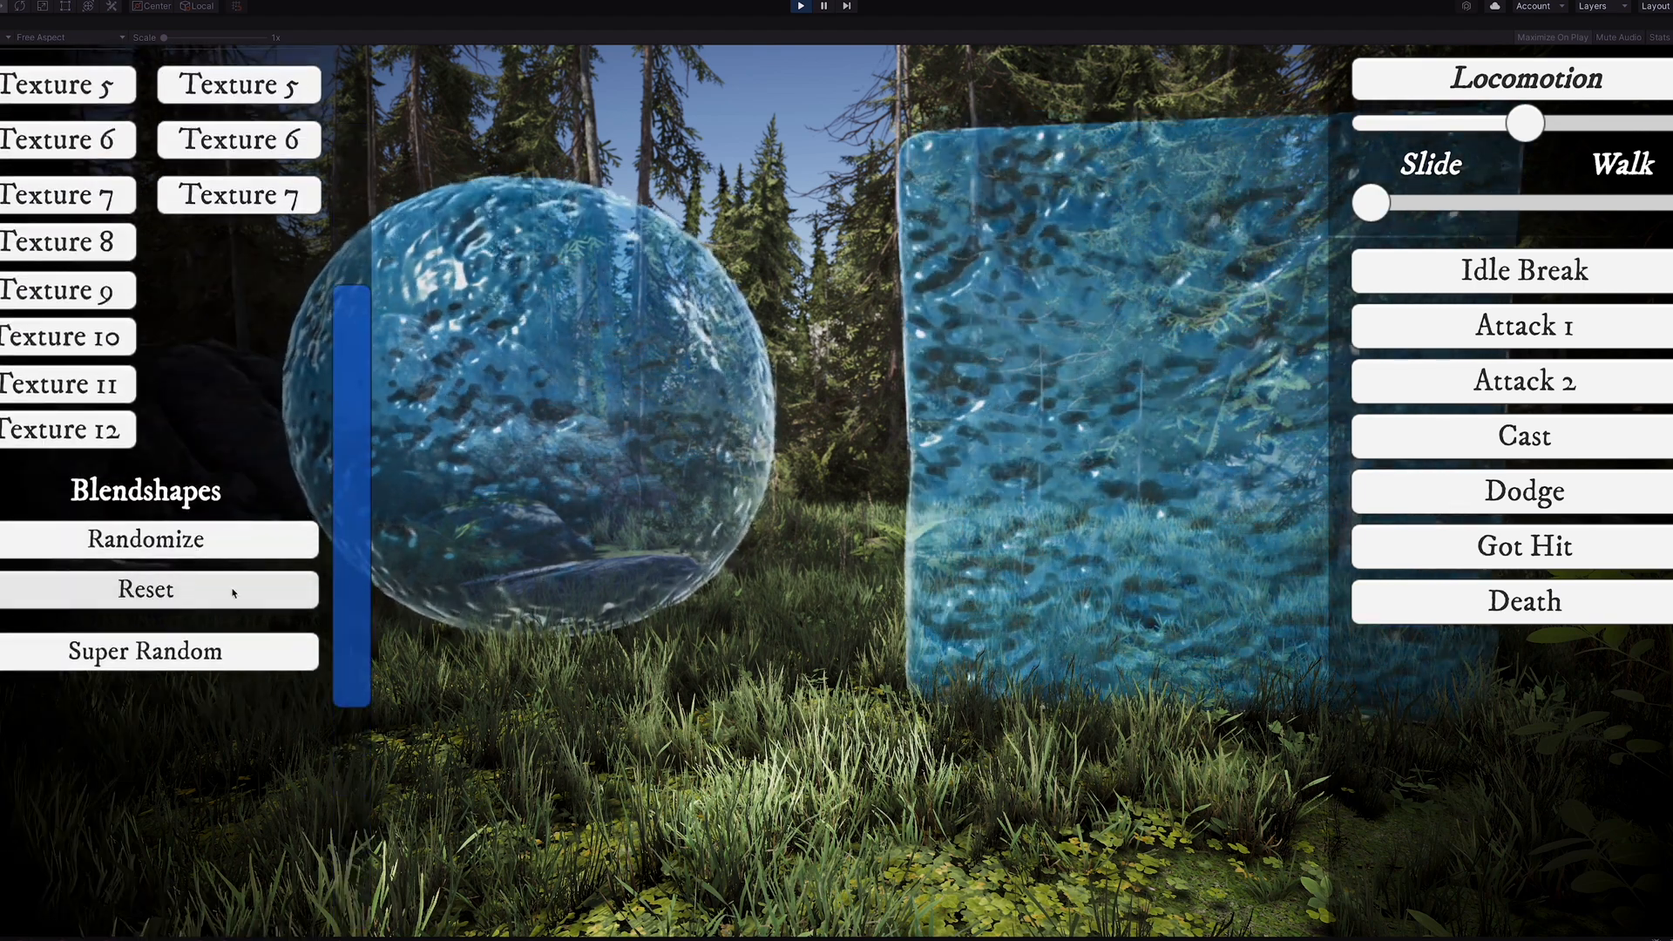
scroll("up", 3)
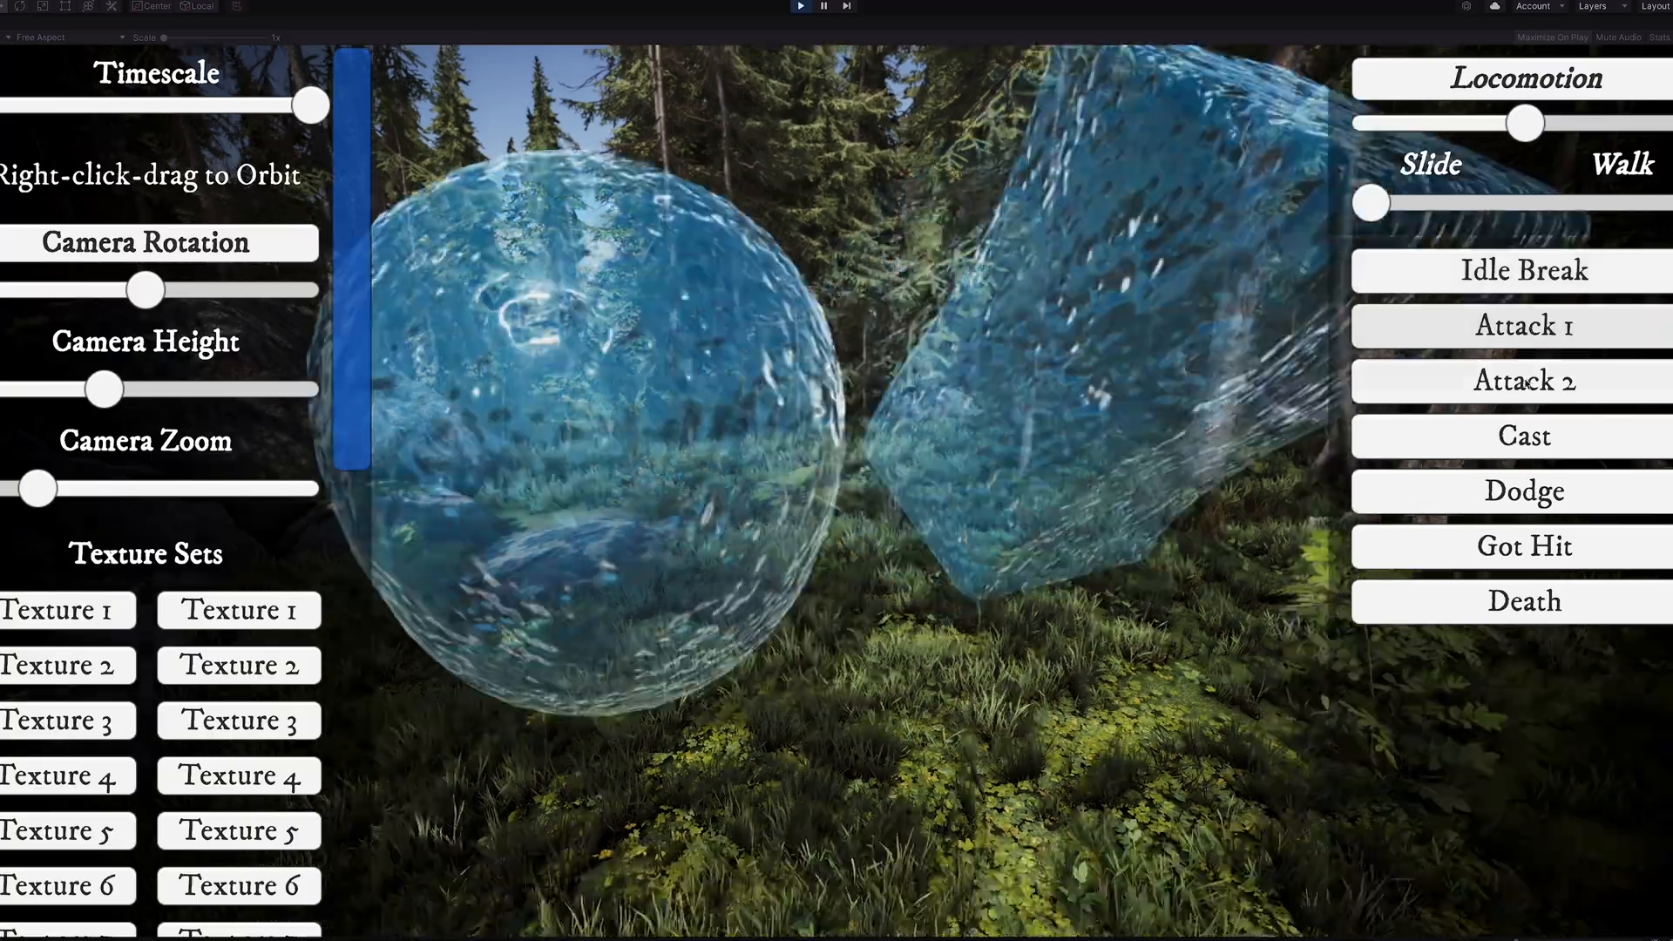
left_click(1523, 380)
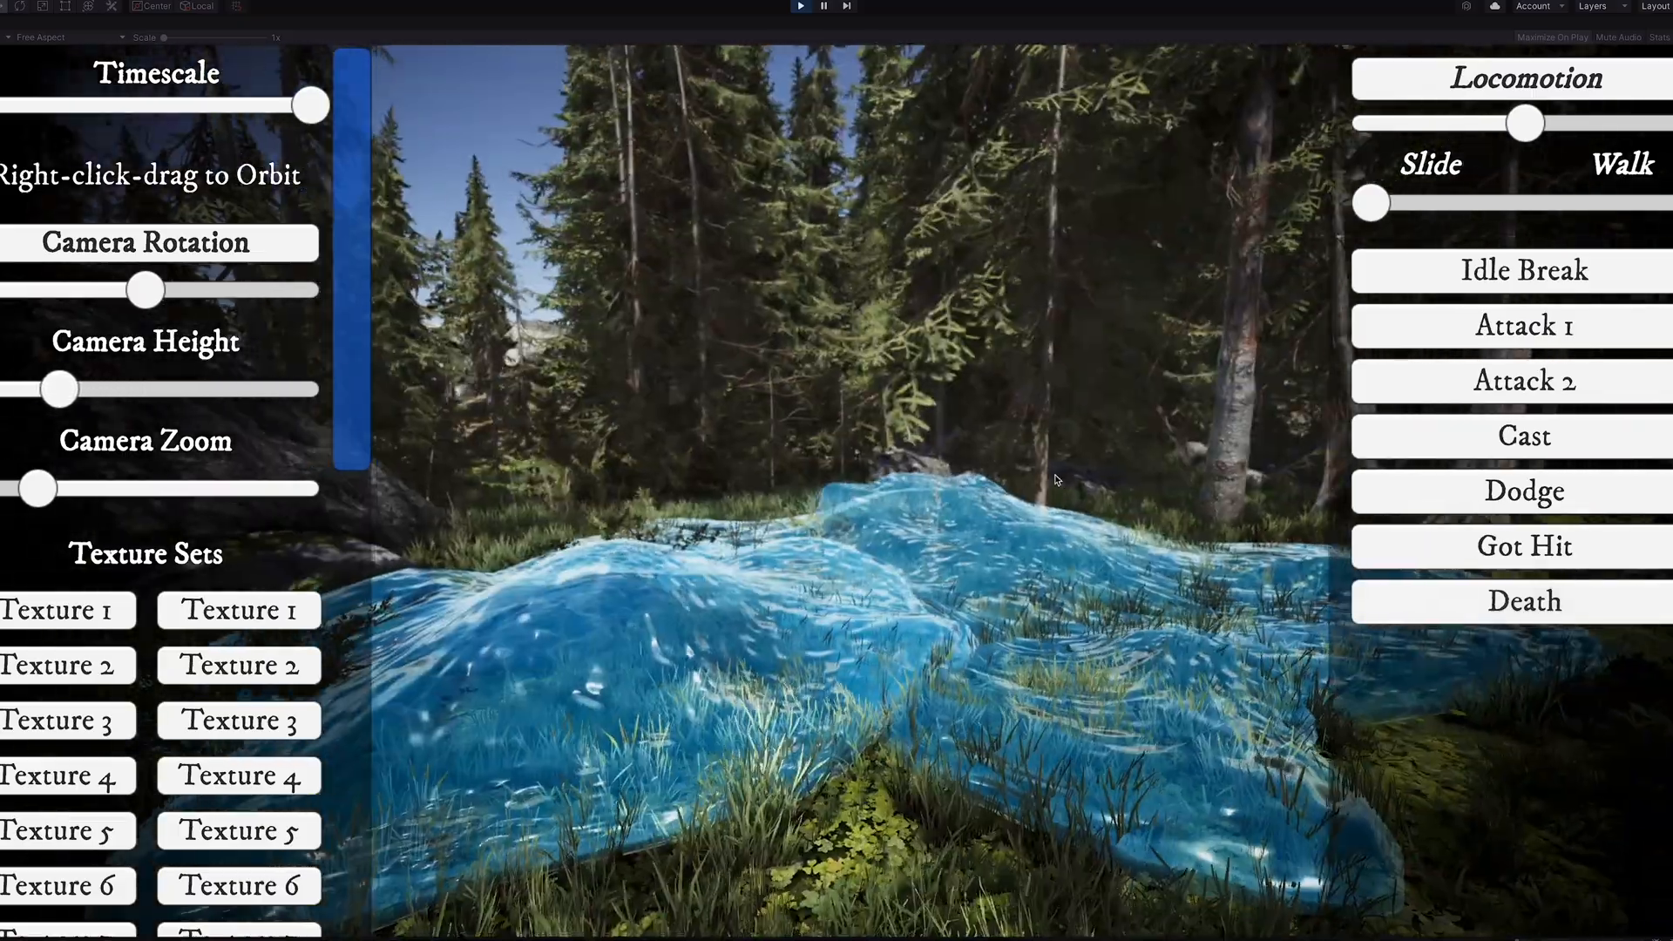
Step: Return the cube to its Idle Break animation and bring the Texture Sets buttons into view
left_click(1523, 270)
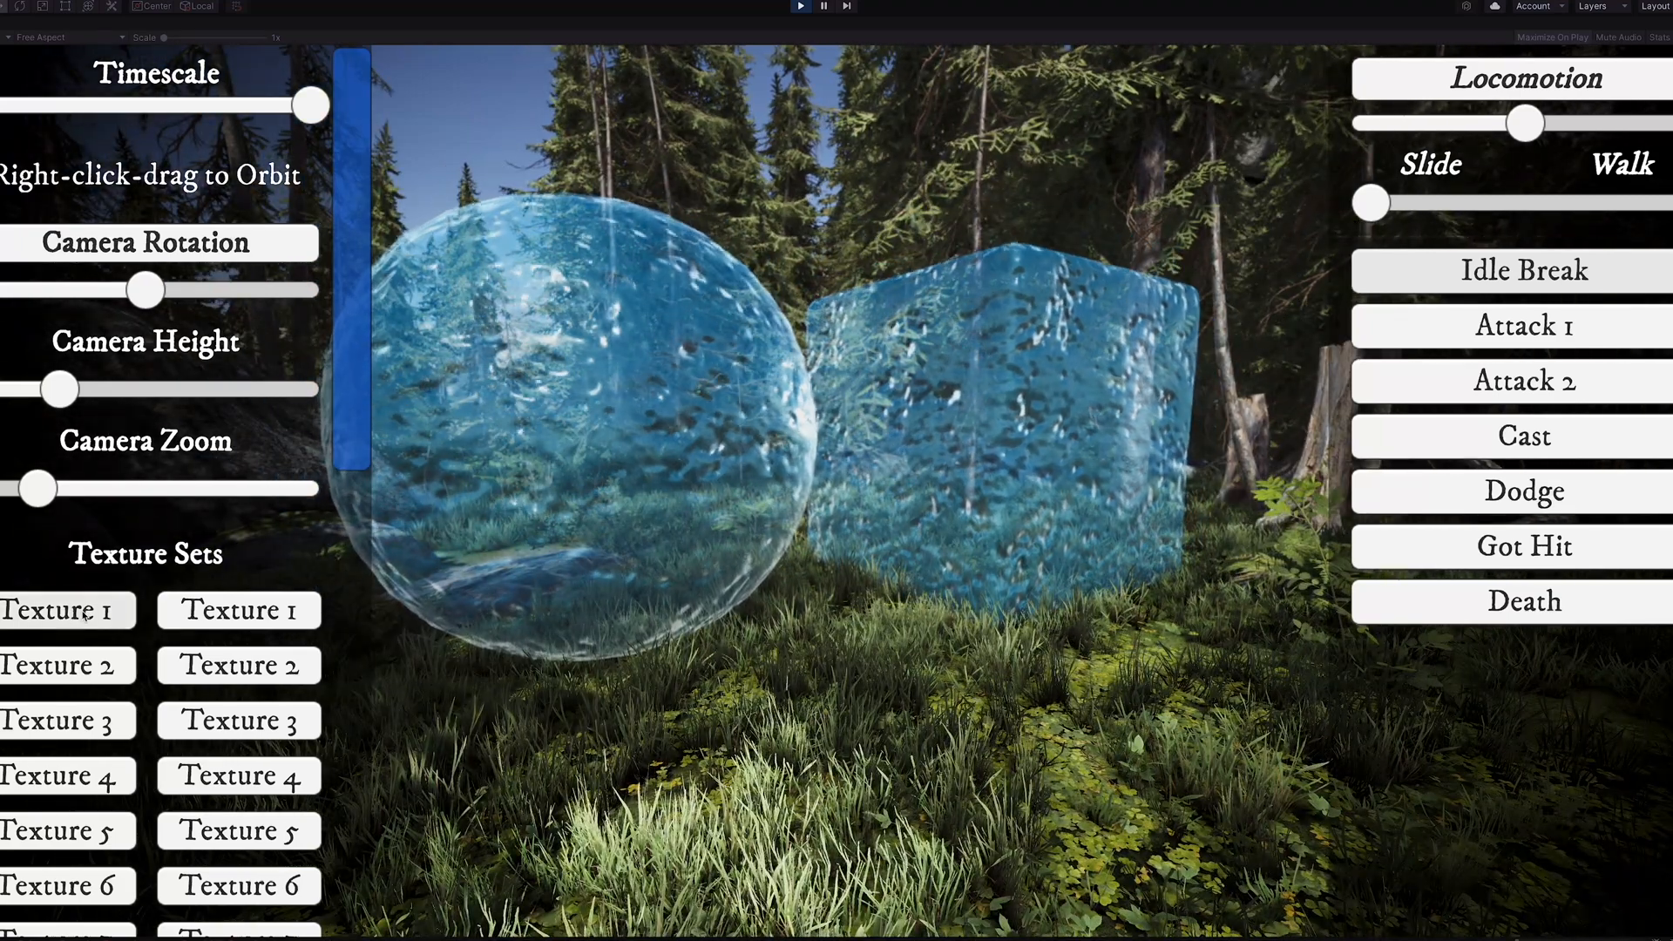
scroll("down", 3)
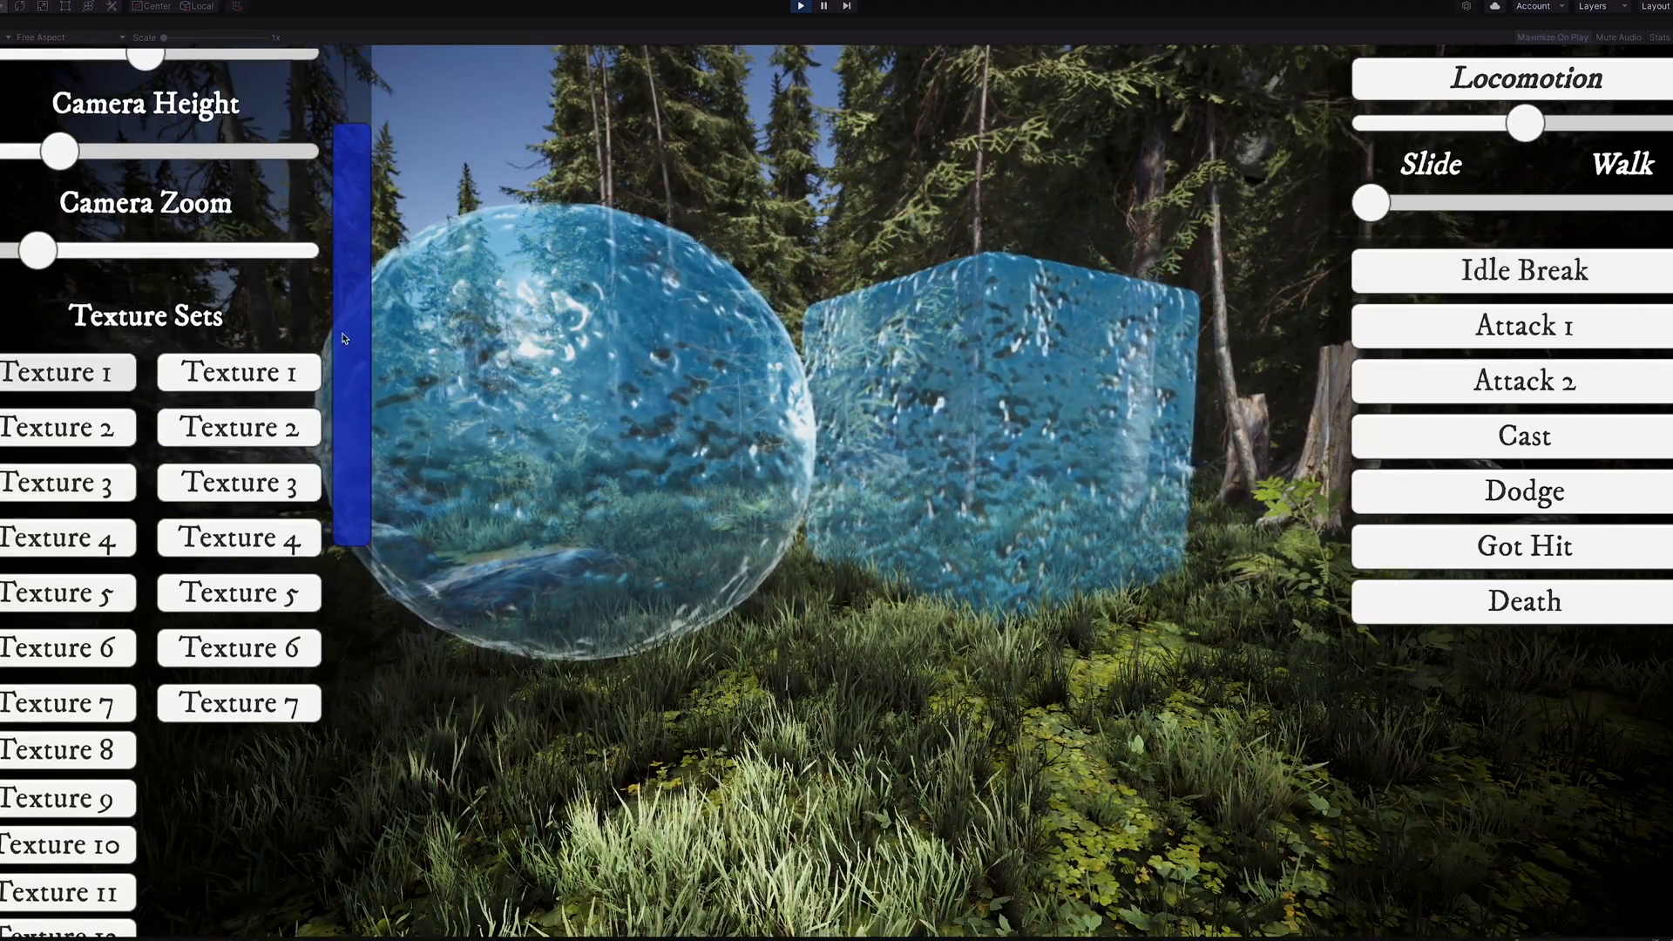
scroll("down", 3)
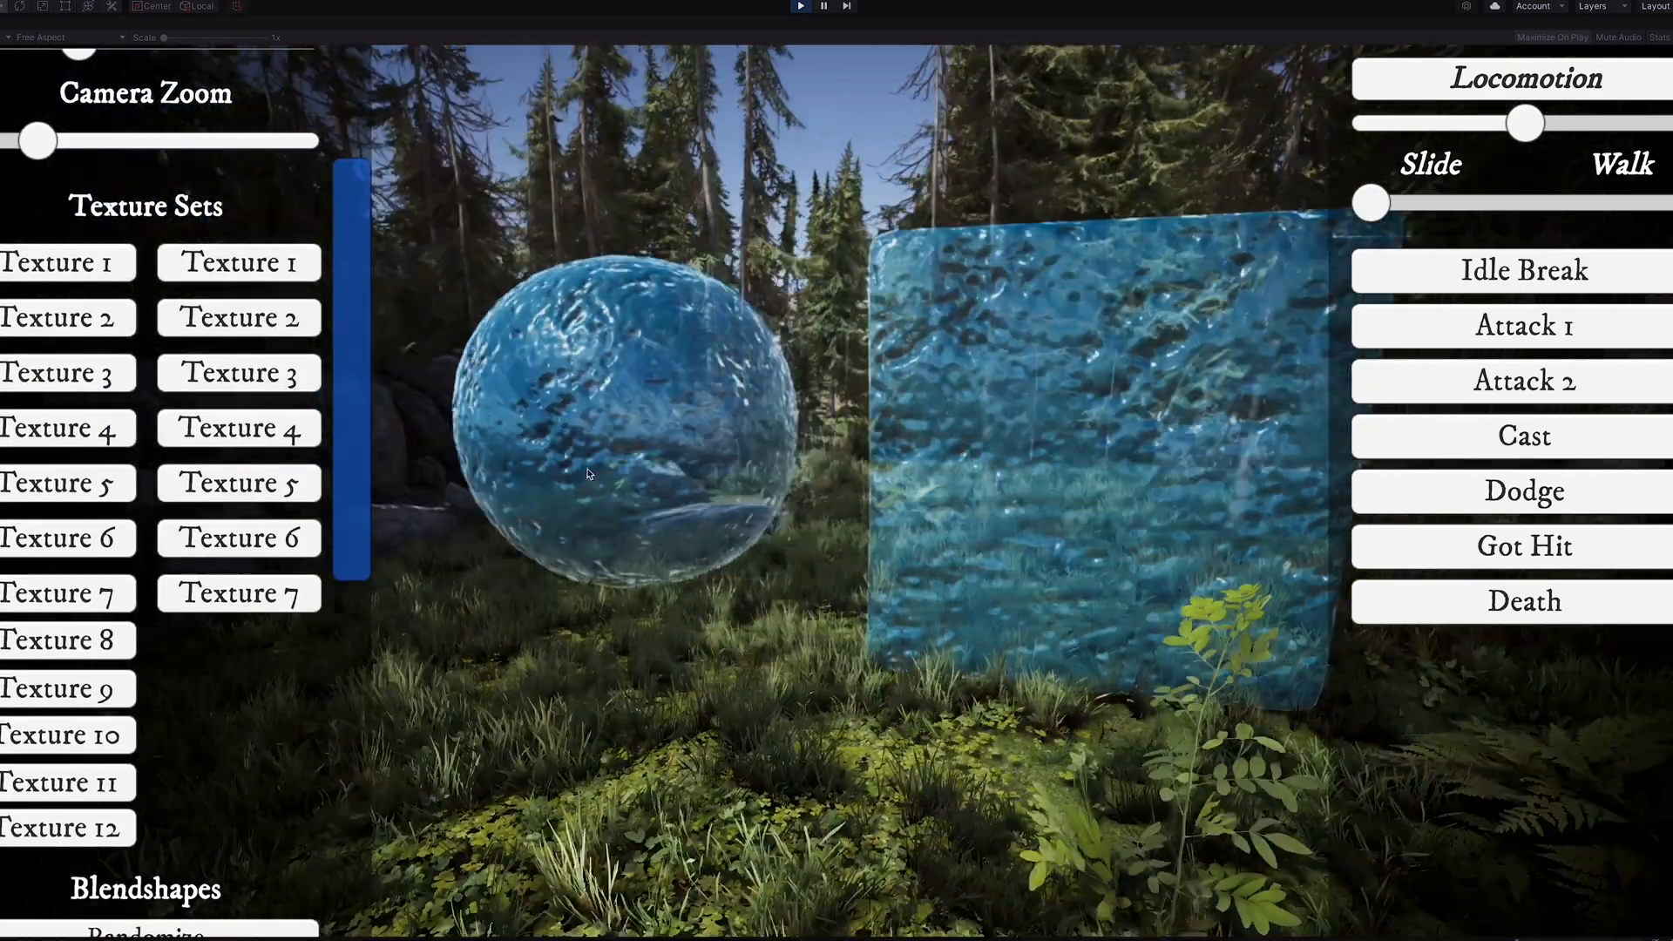
Step: Cycle both shapes through blue, red, white-and-blue and finally white stone texture sets
left_click(239, 261)
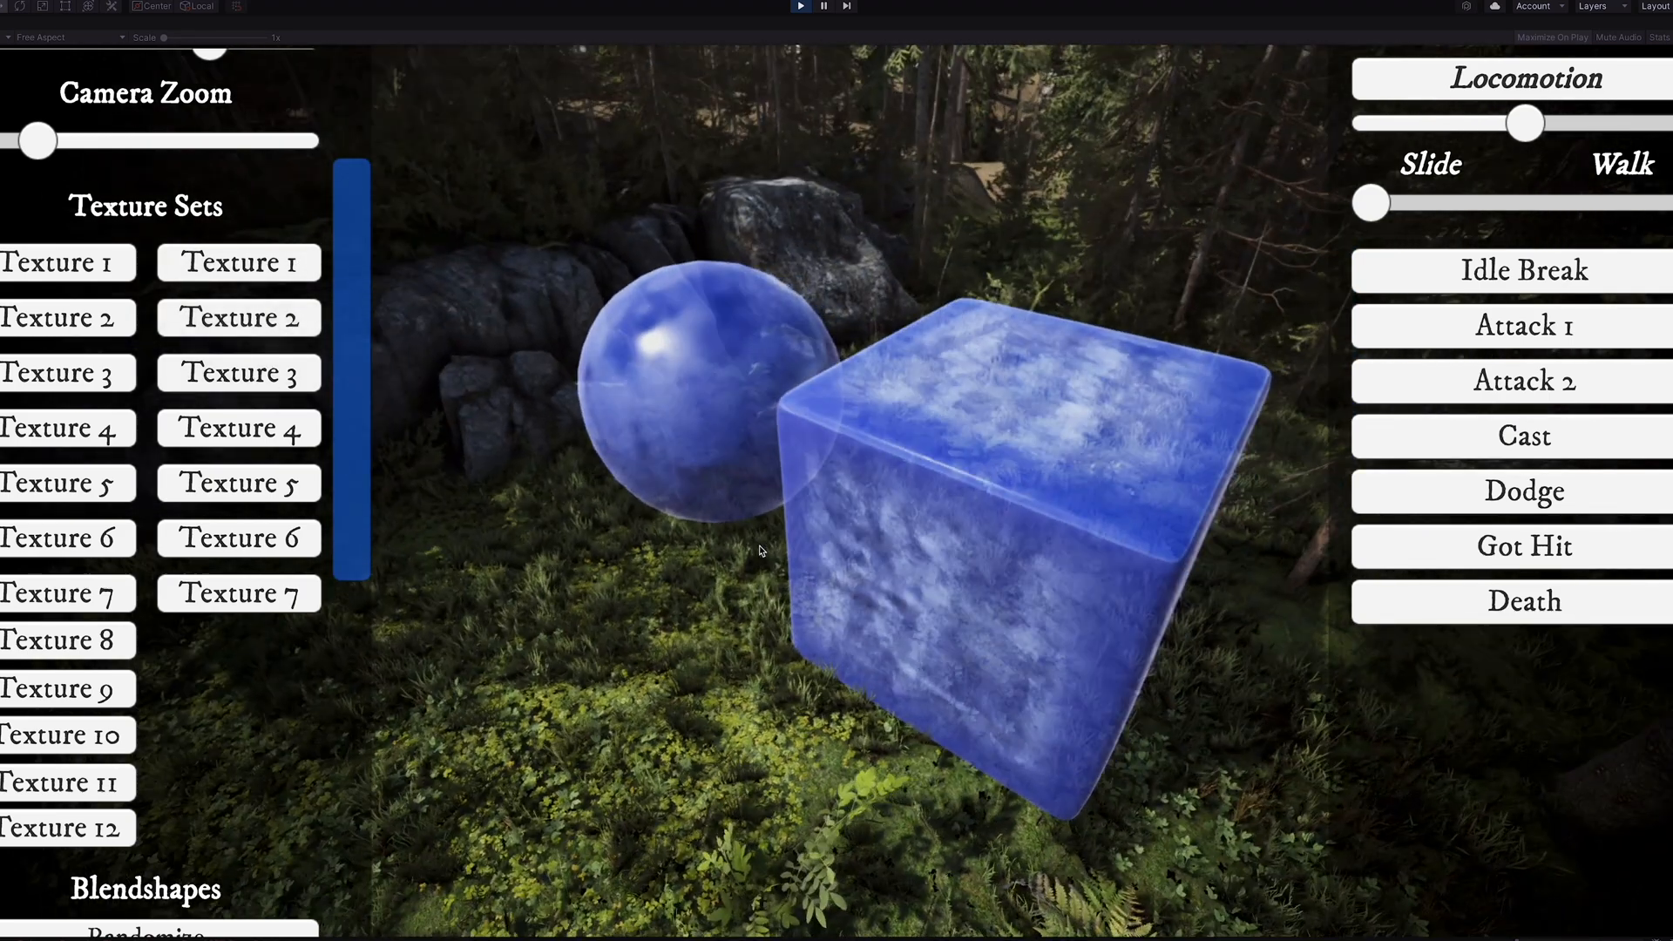
left_click(238, 373)
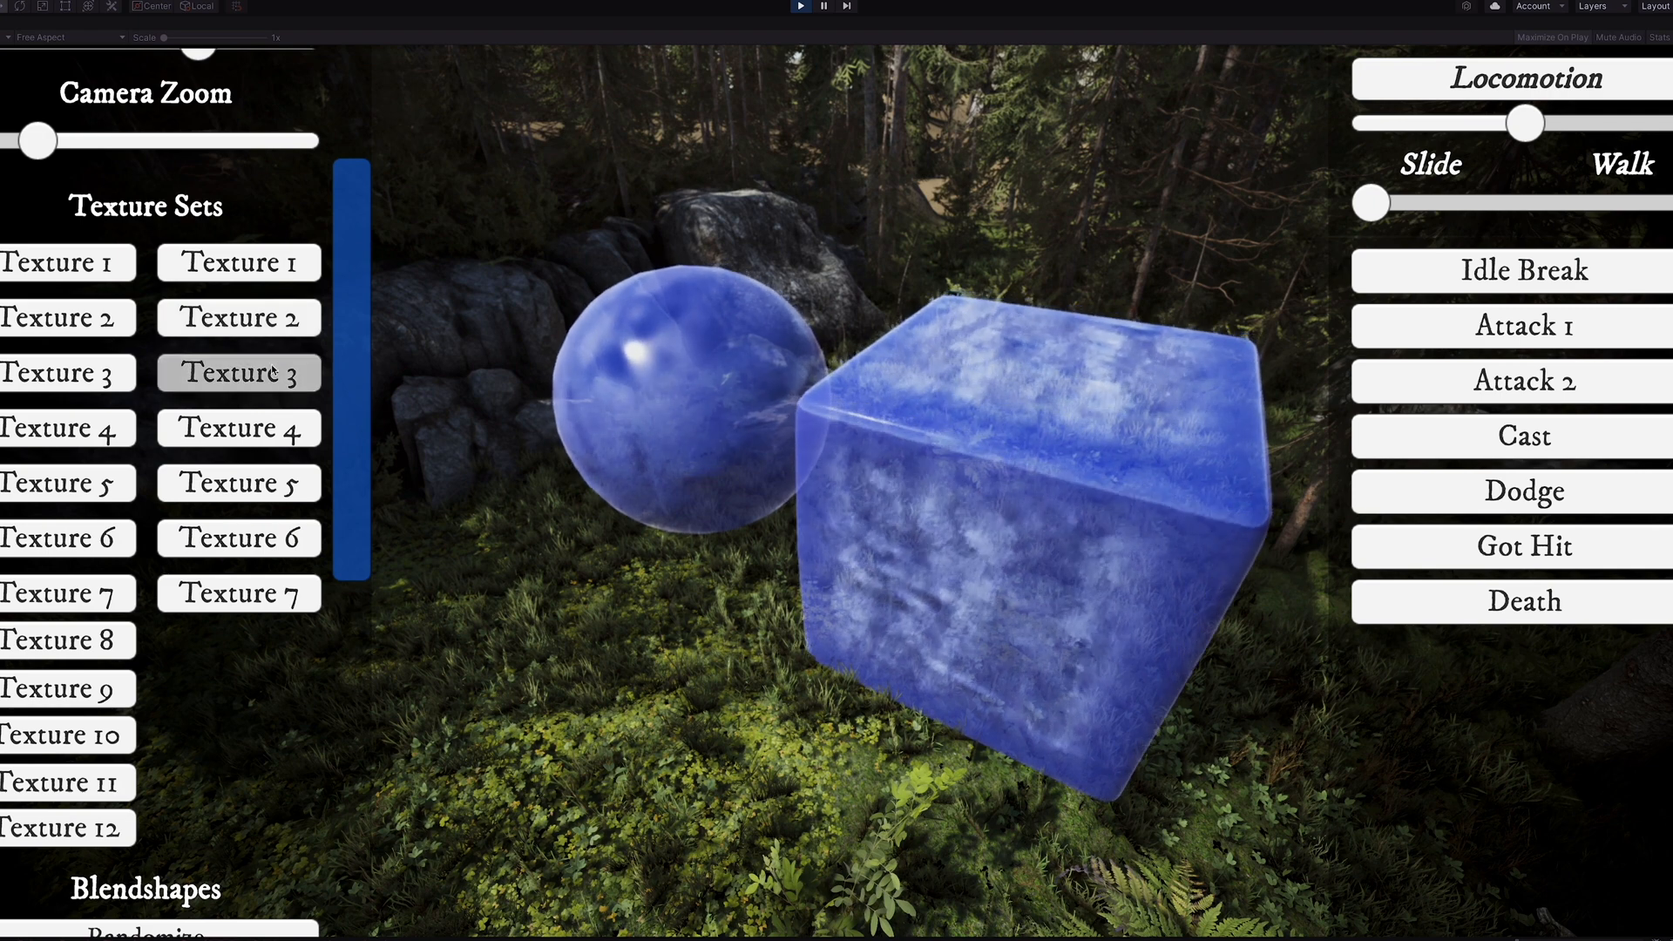
left_click(238, 428)
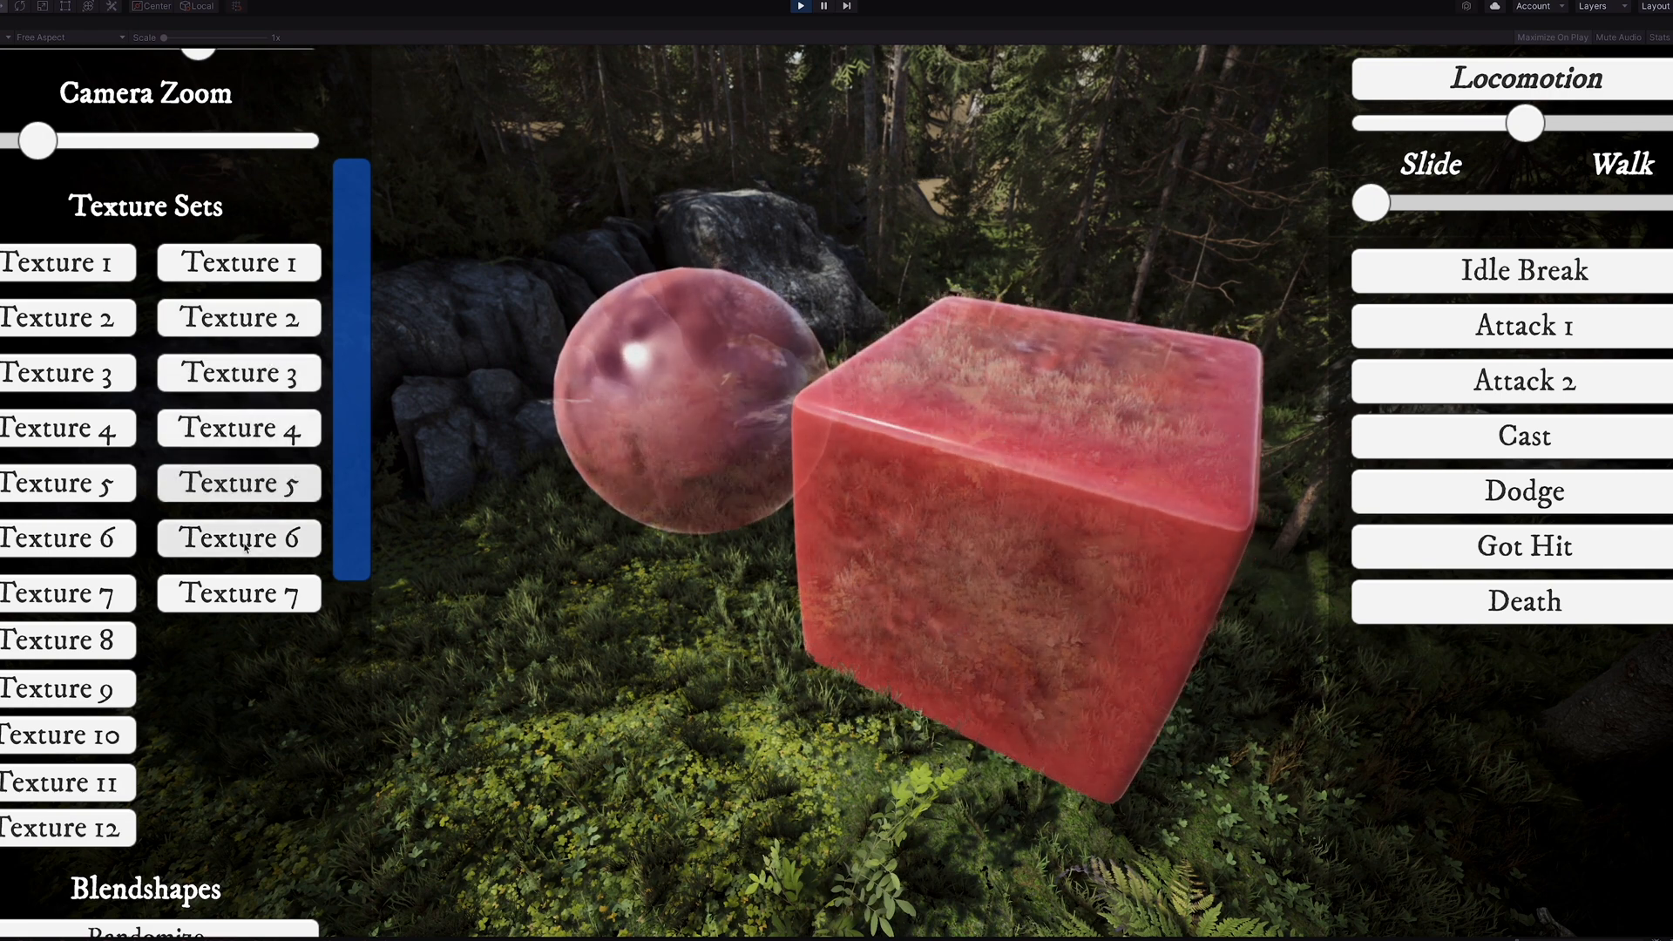
left_click(238, 592)
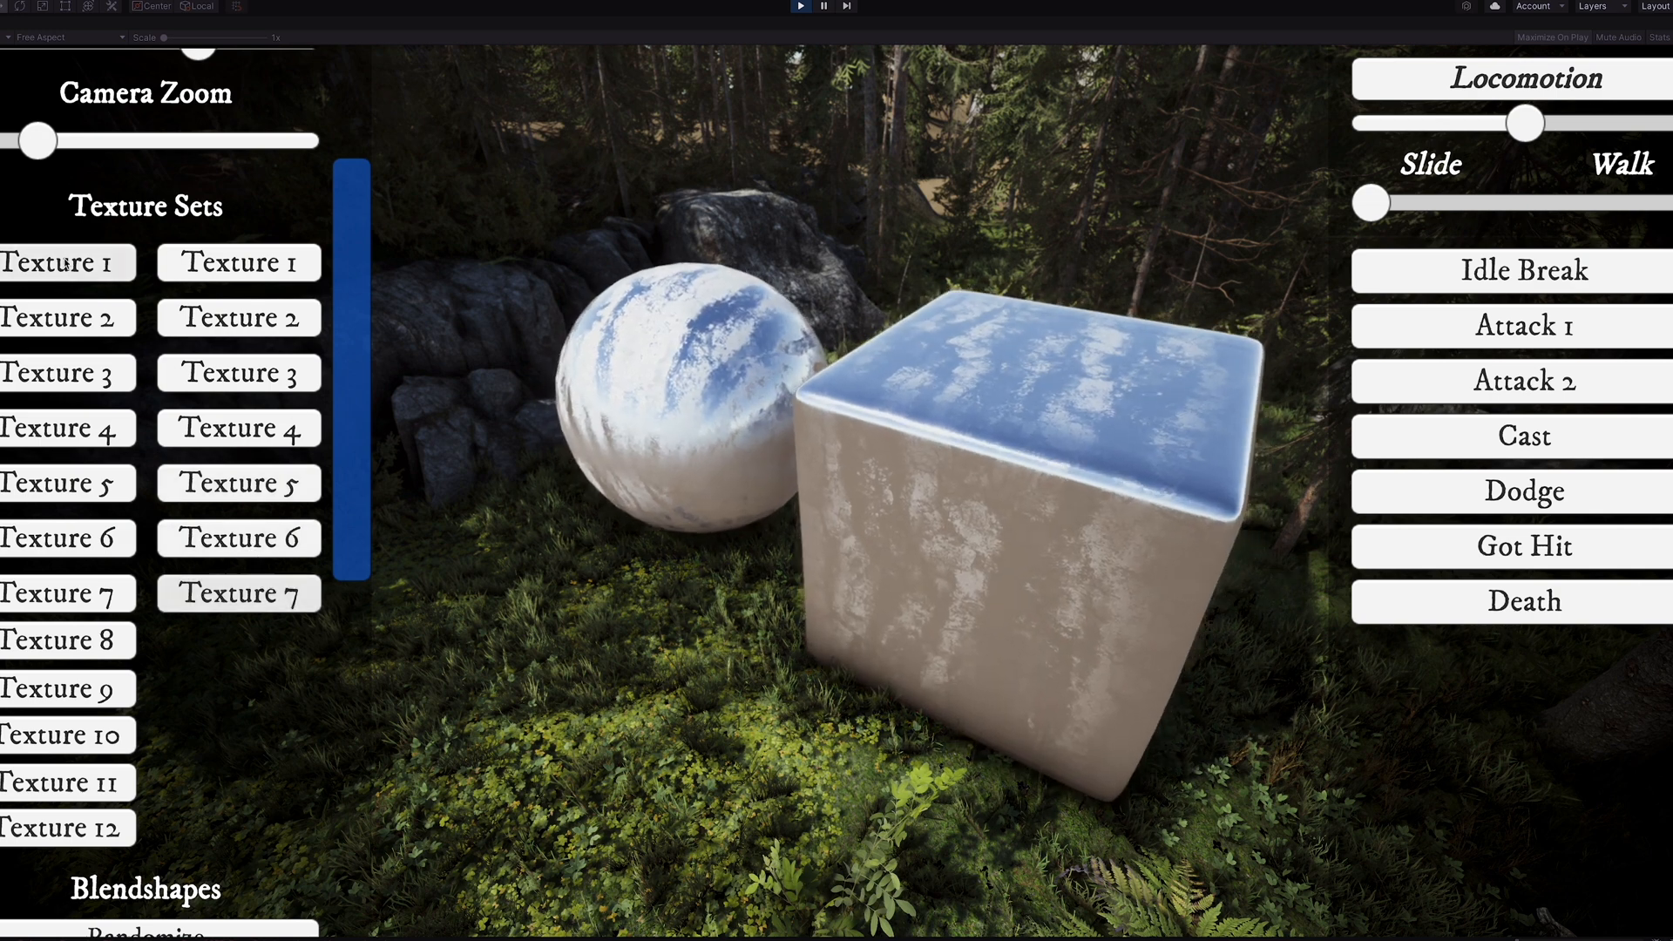
left_click(239, 317)
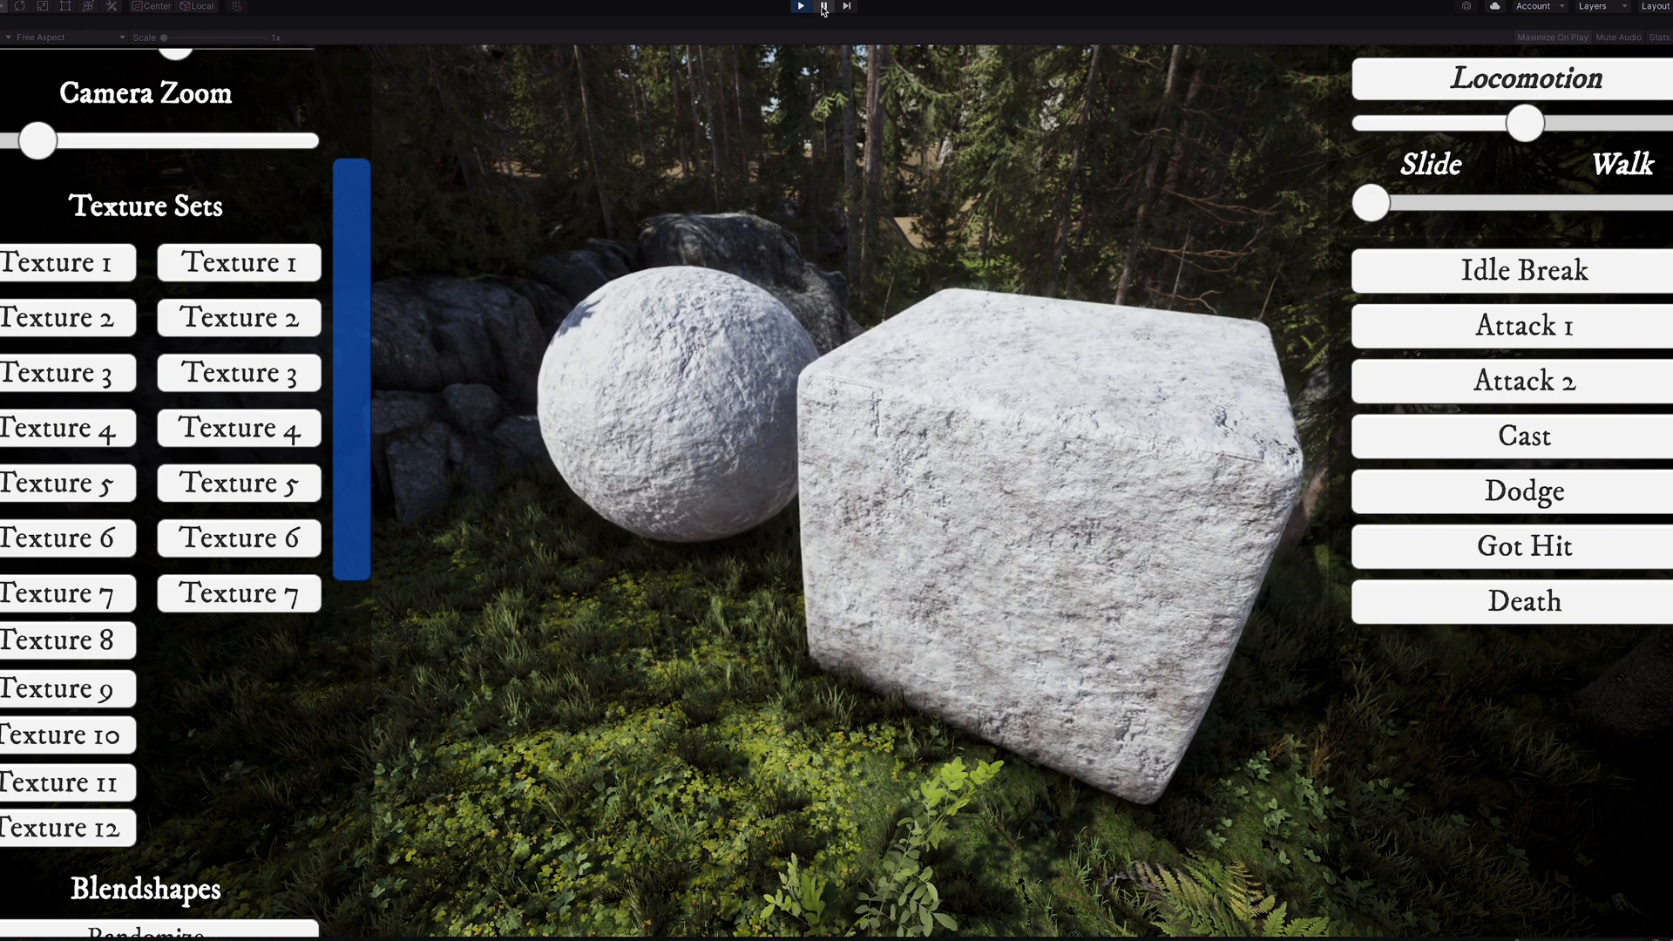
Step: Restore the full editor and show the numbered Cube and Sphere materials in the Materials (2023) folder
left_click(800, 7)
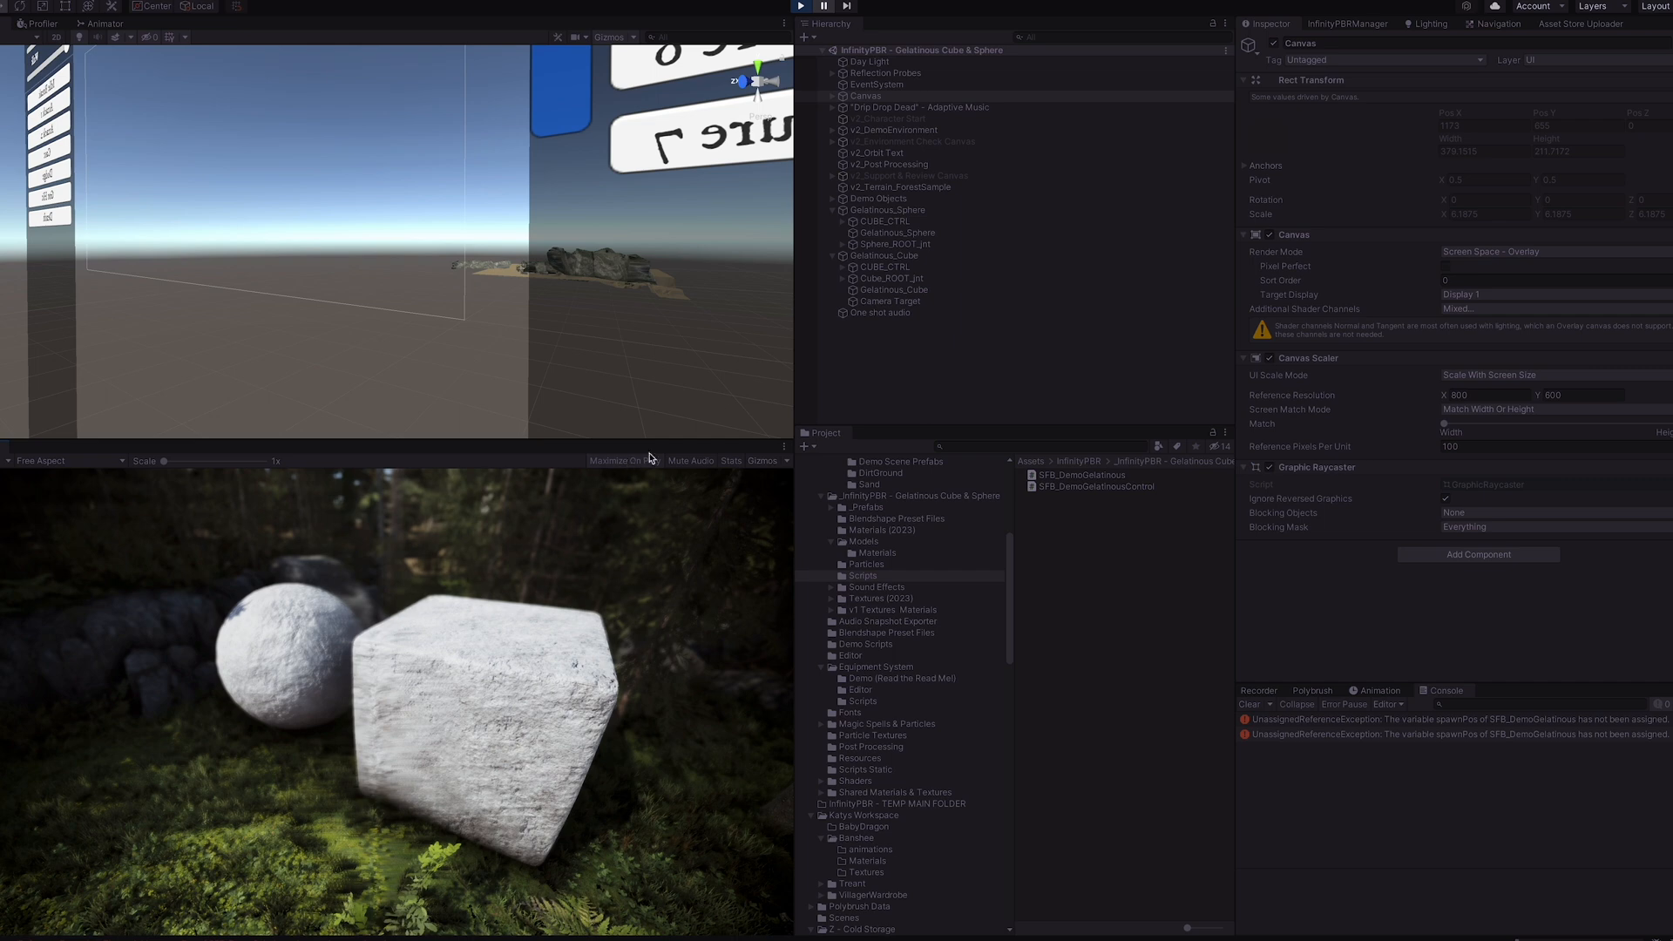
left_click(882, 530)
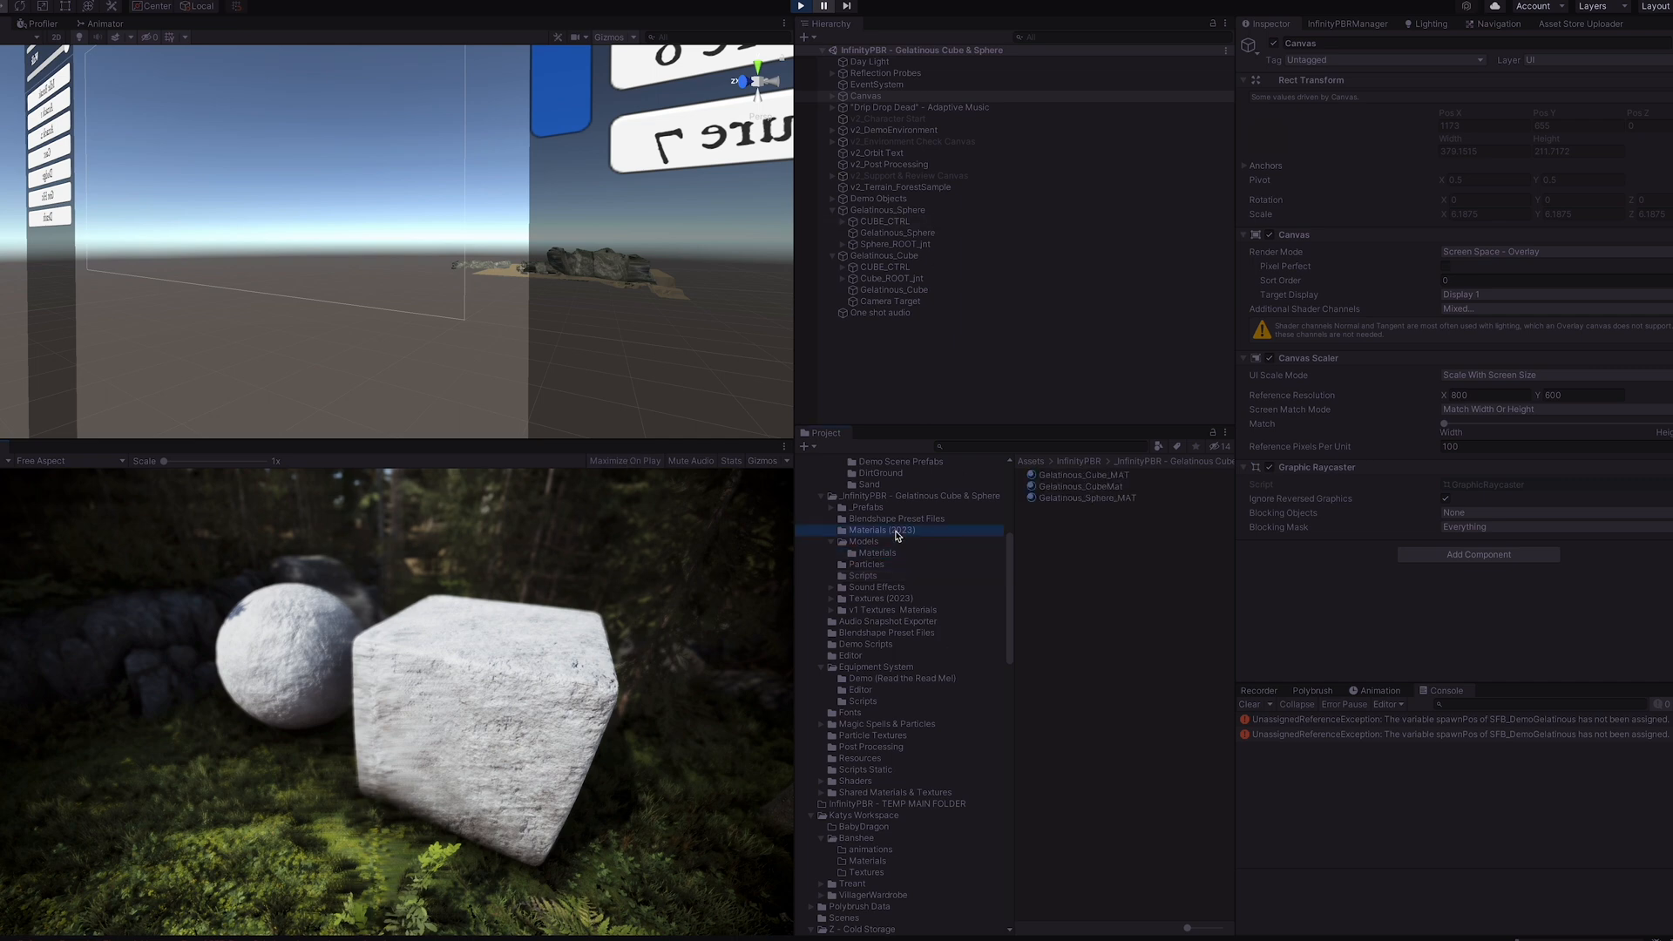
left_click(878, 530)
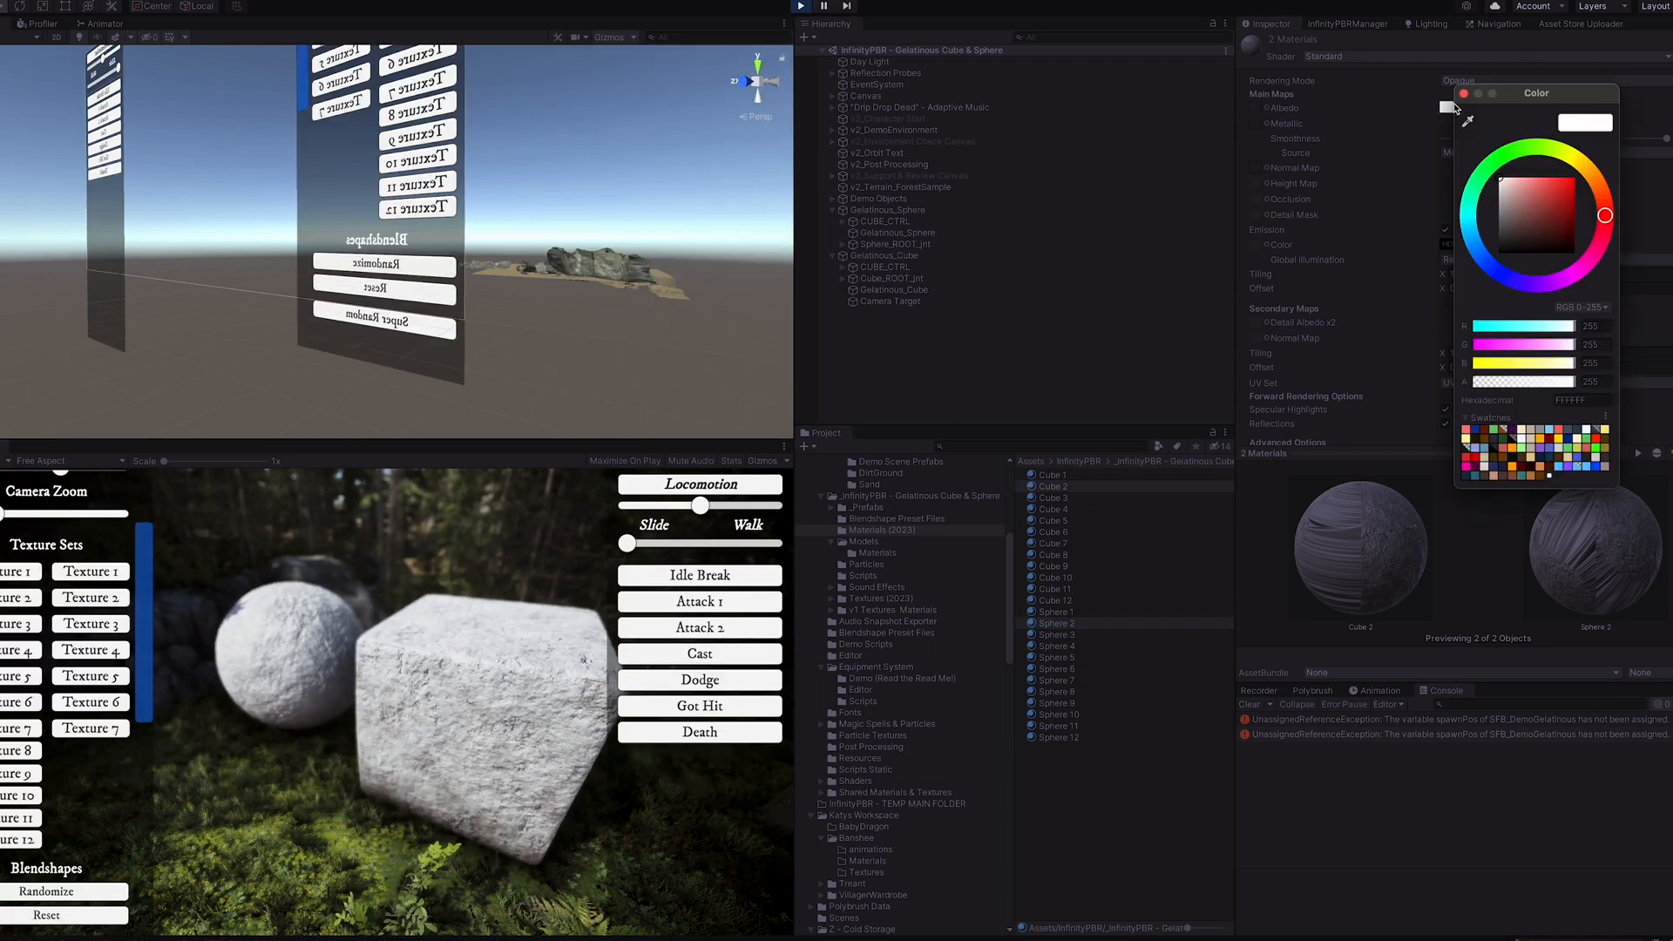
Step: Tint the selected materials' Albedo color blue in the color picker
left_click(1578, 186)
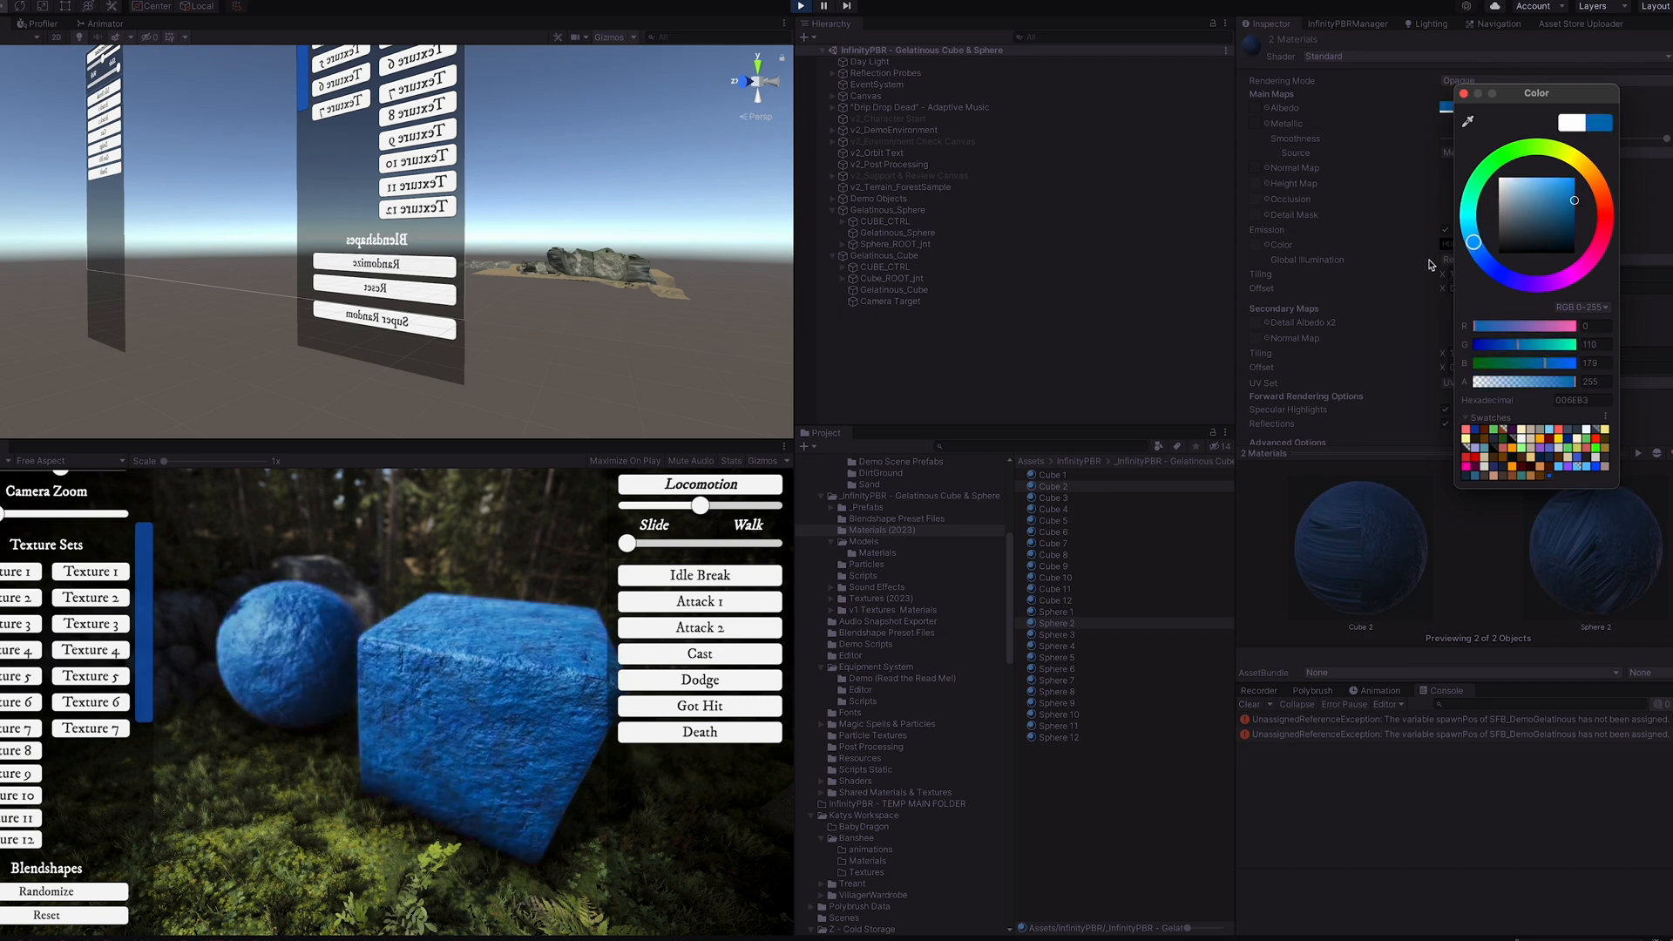
left_click(1572, 160)
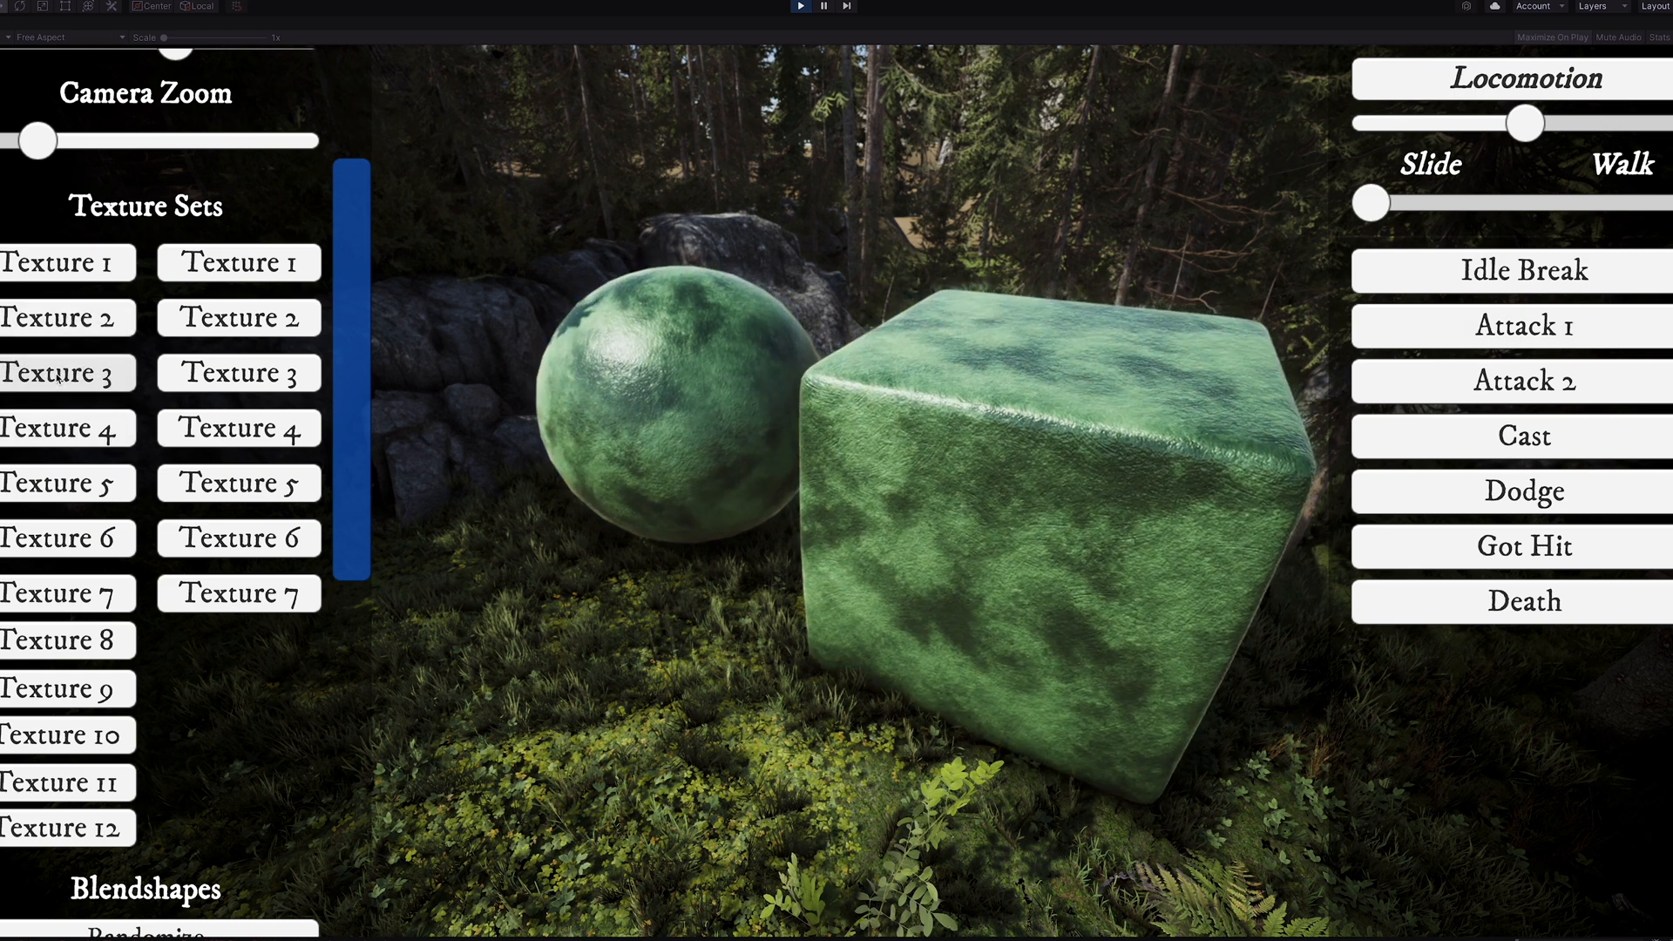
Step: Apply the purple marbled texture set to both shapes
left_click(68, 429)
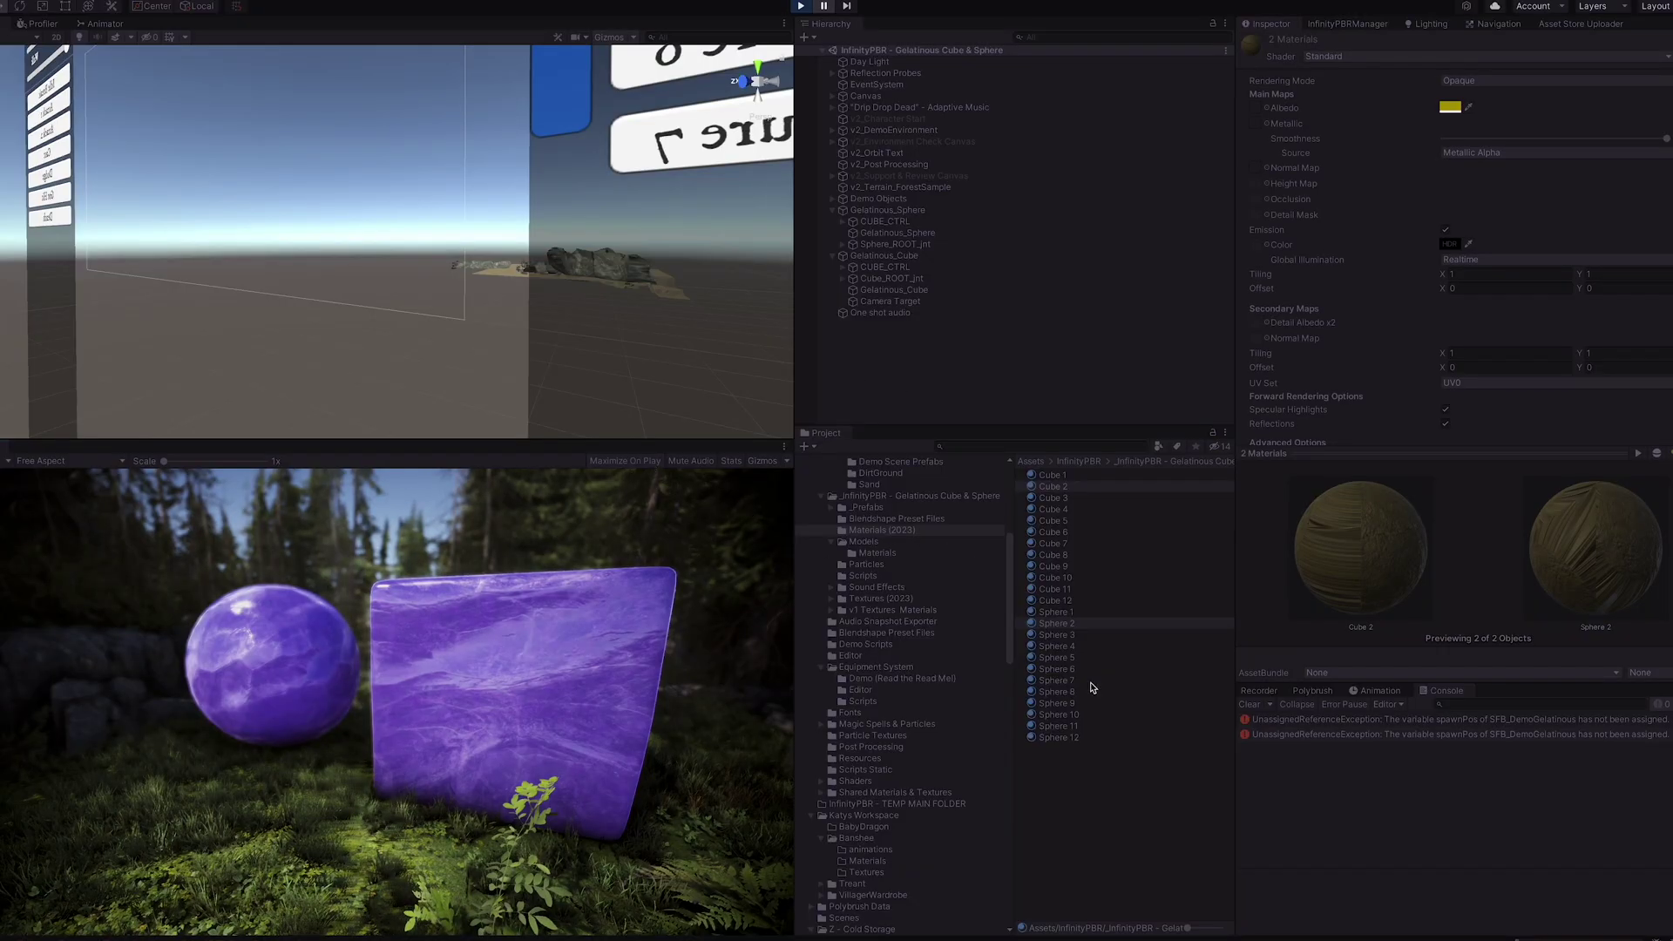
Step: Select Sphere 10 and Cube 10 materials together so both show in the Inspector
left_click(1056, 715)
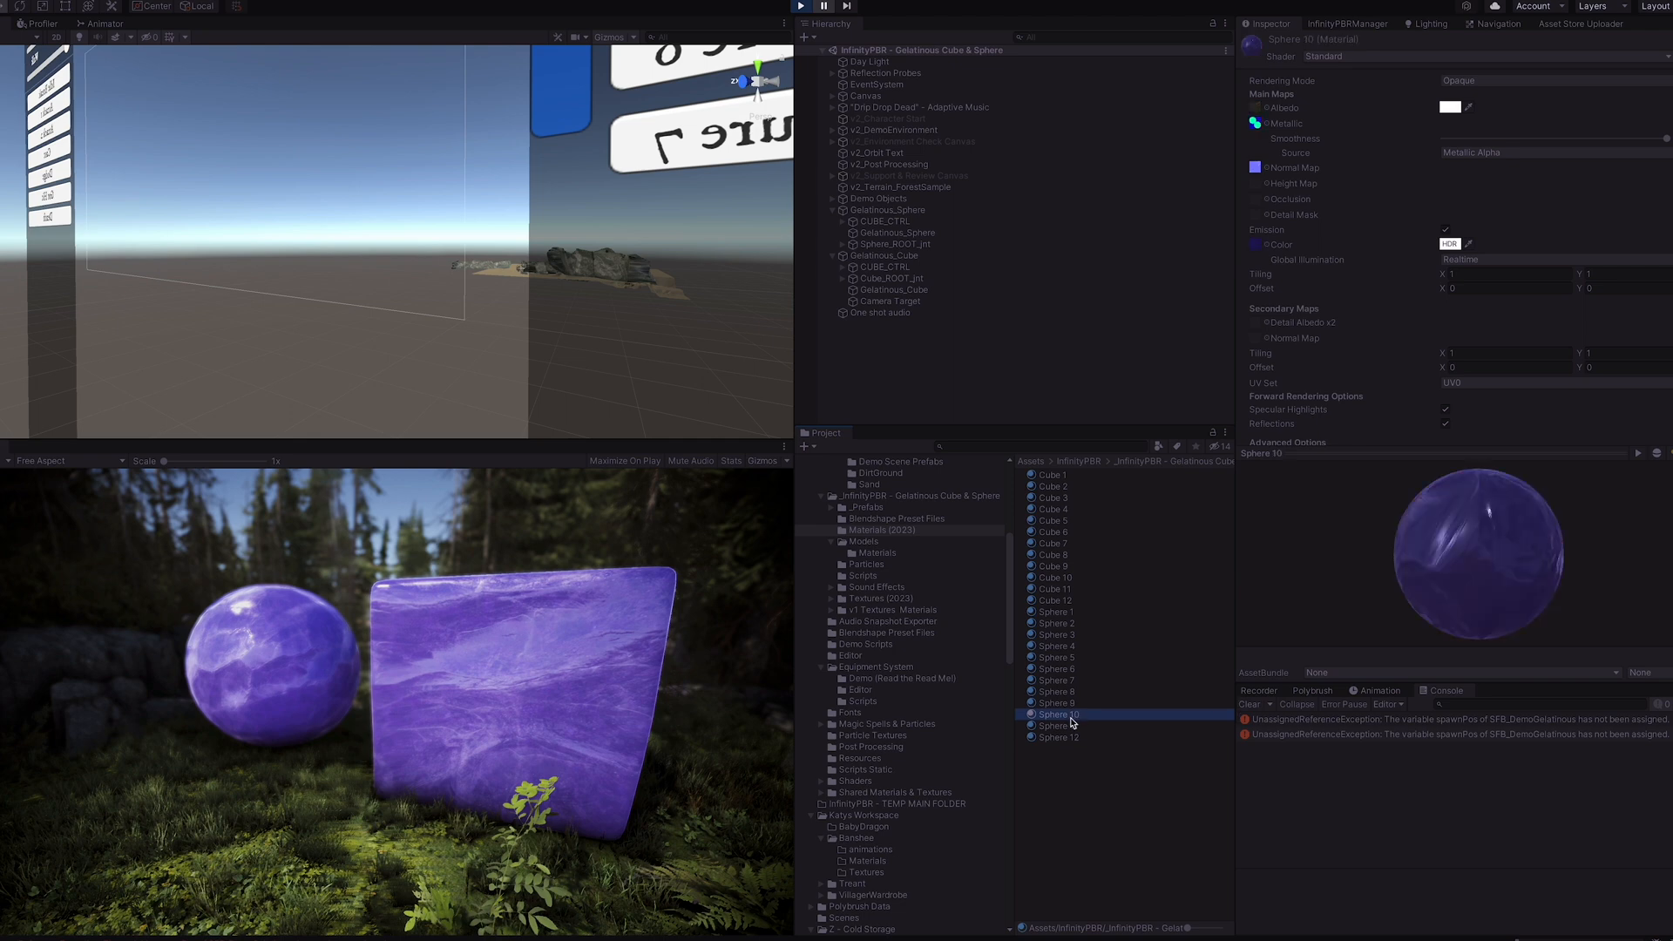
left_click(1052, 576)
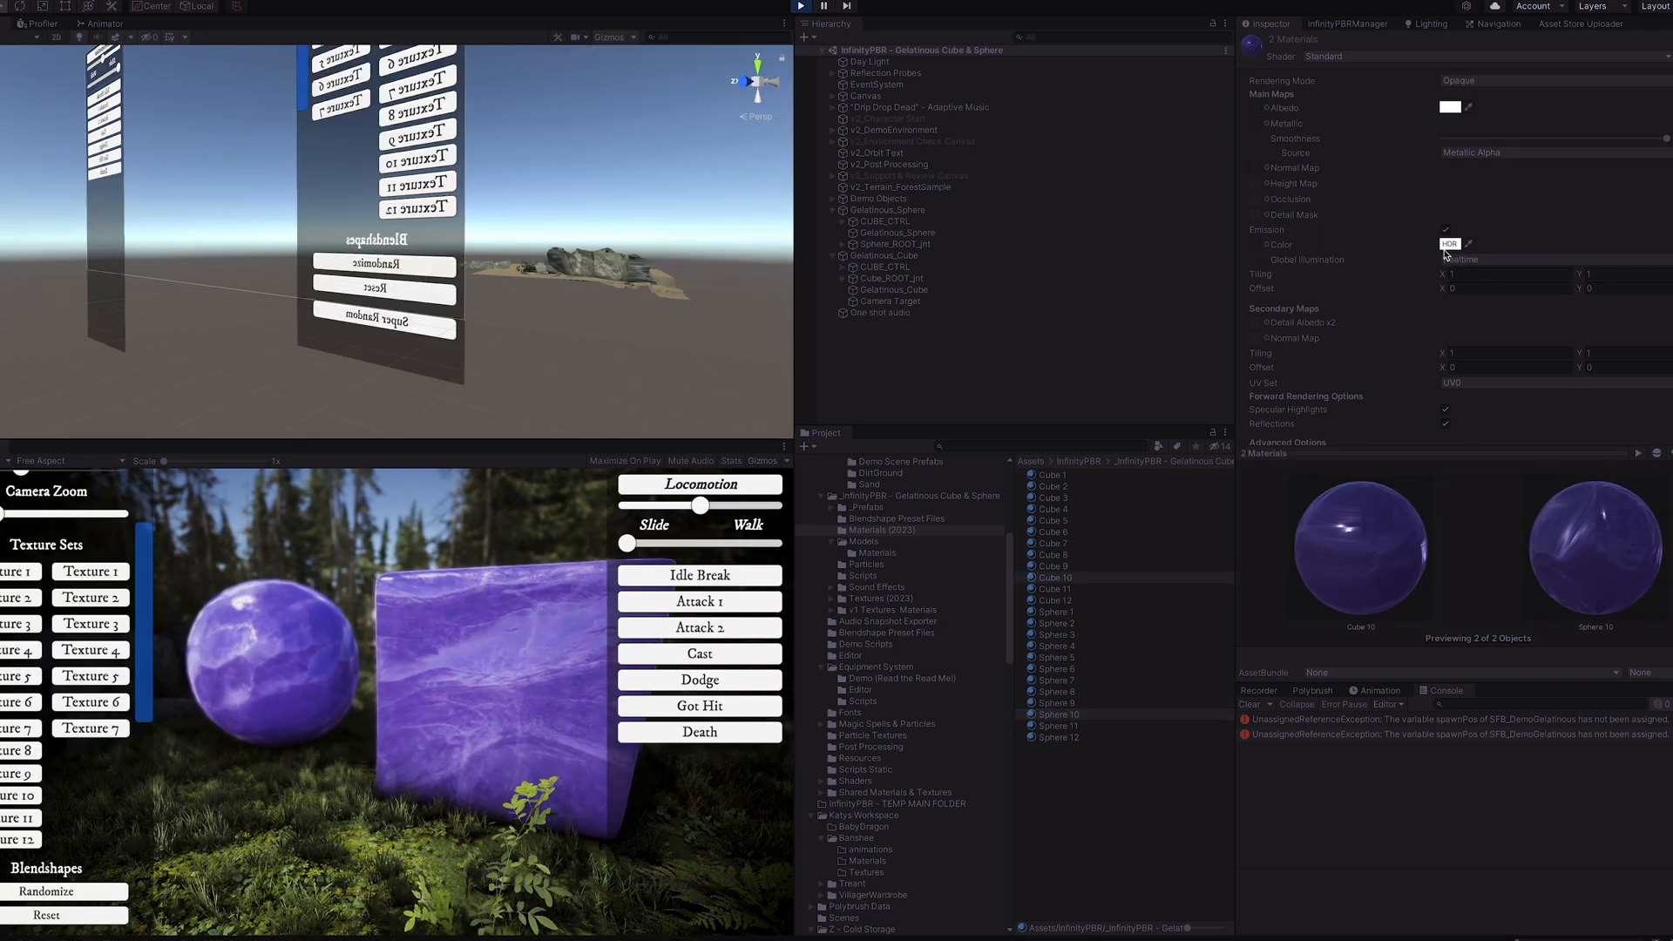
left_click(1448, 244)
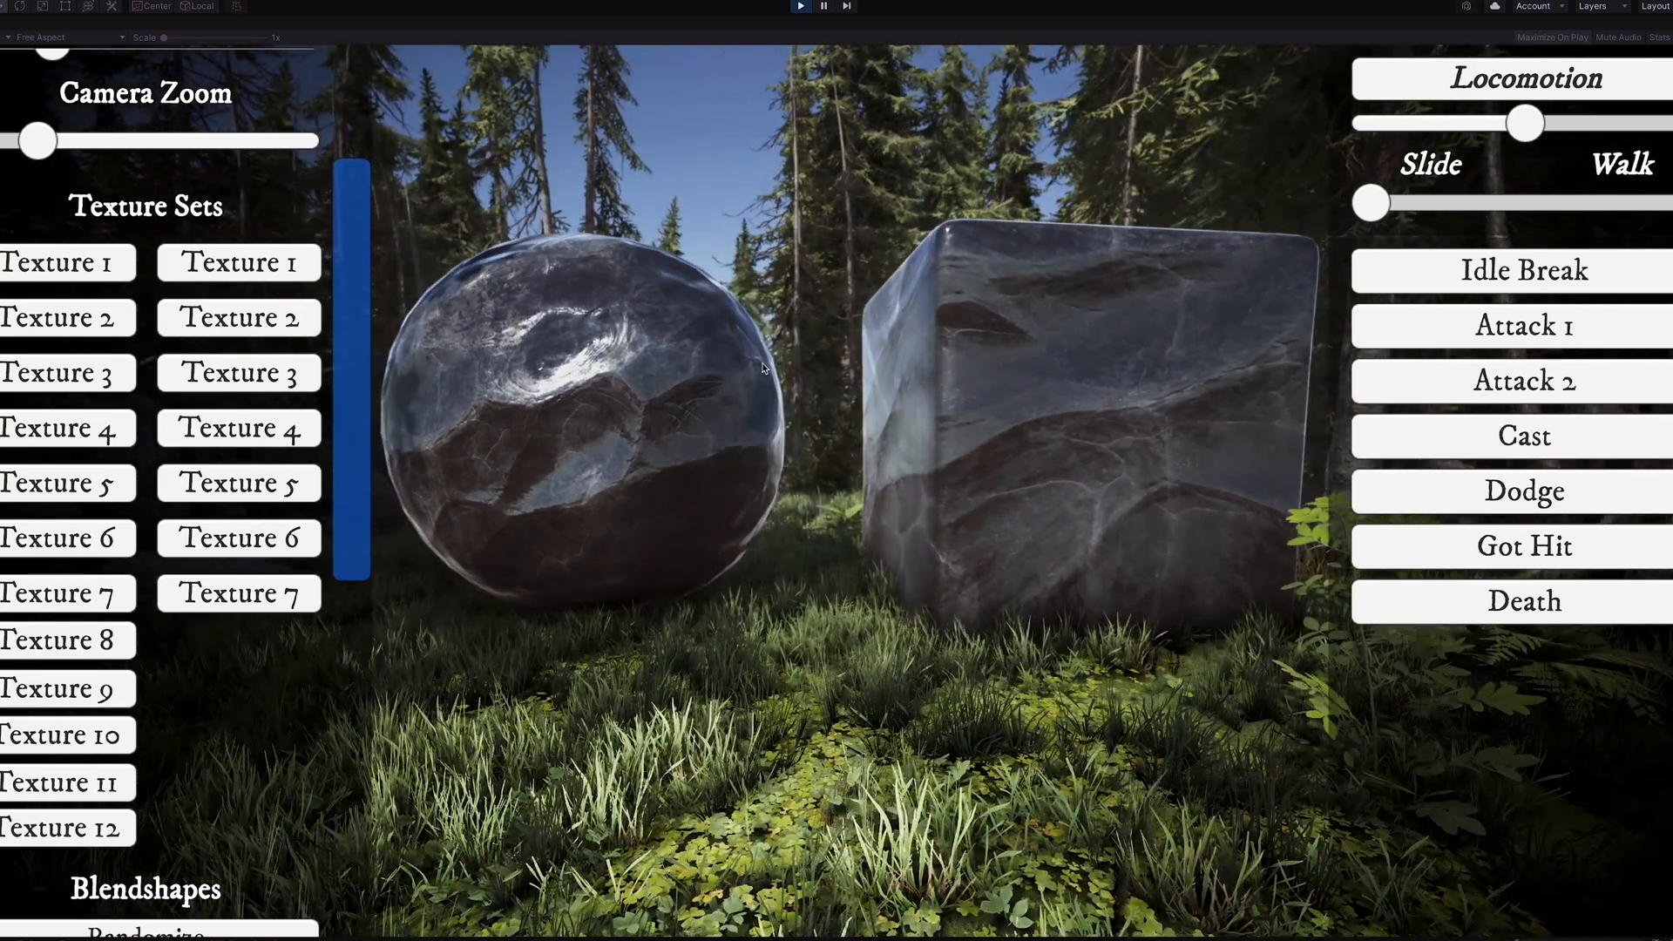
Step: Apply the red, scaly texture set to the sphere and cube
left_click(61, 782)
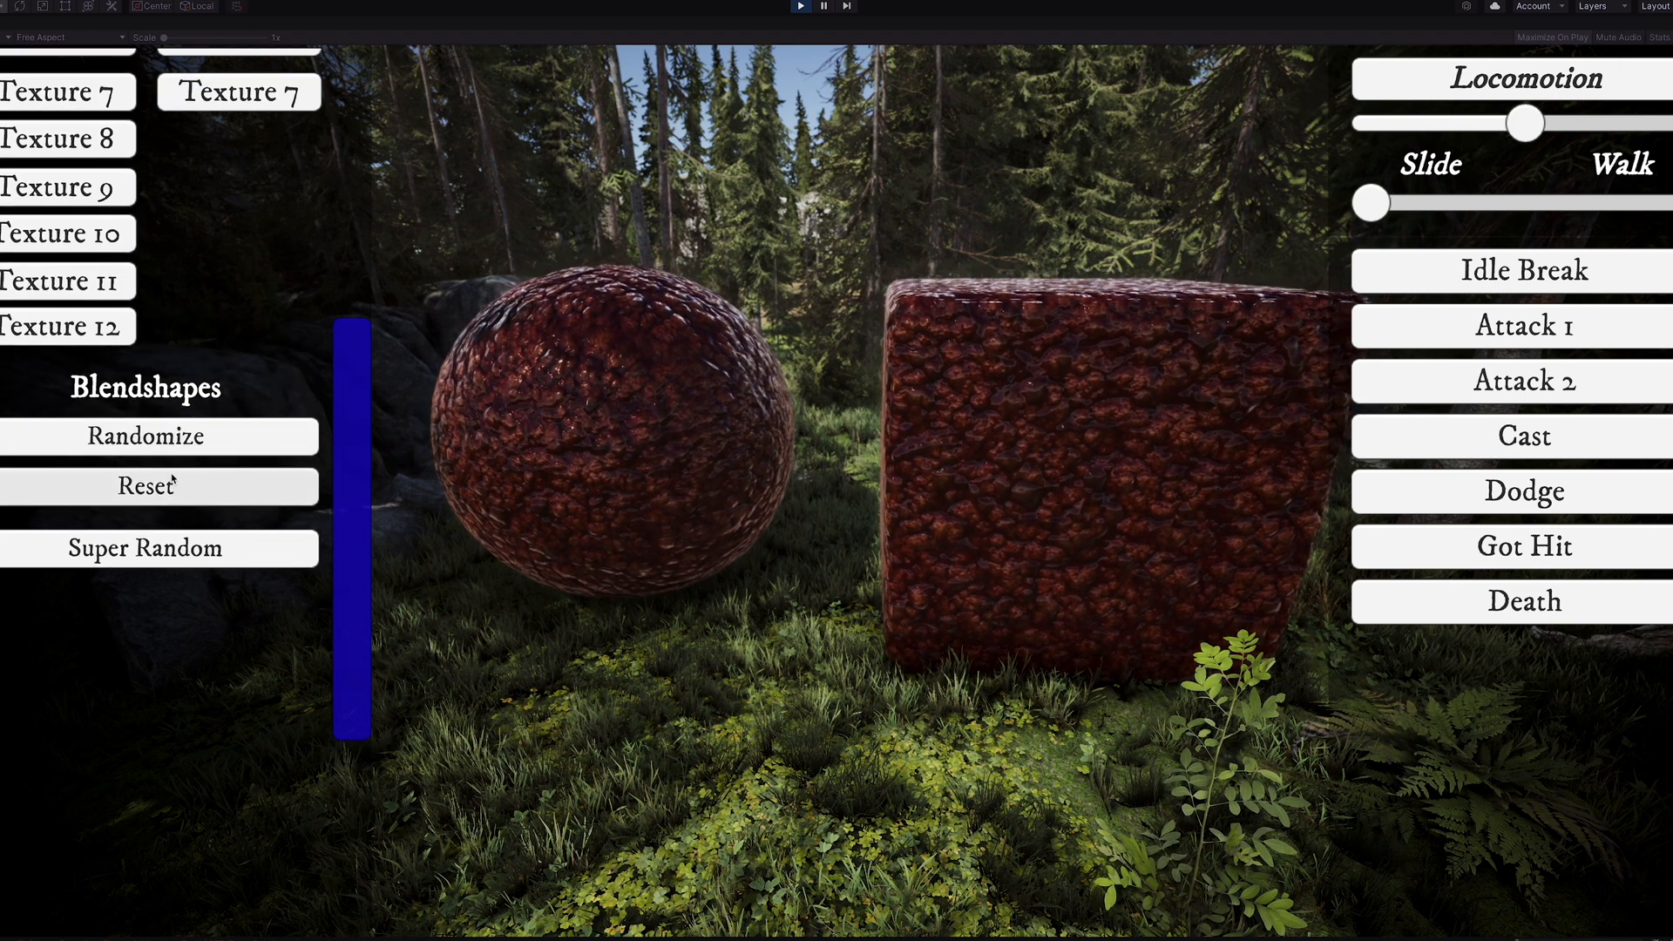
Step: Randomize the blendshapes six times so the sphere and cube bulge and warp
left_click(159, 436)
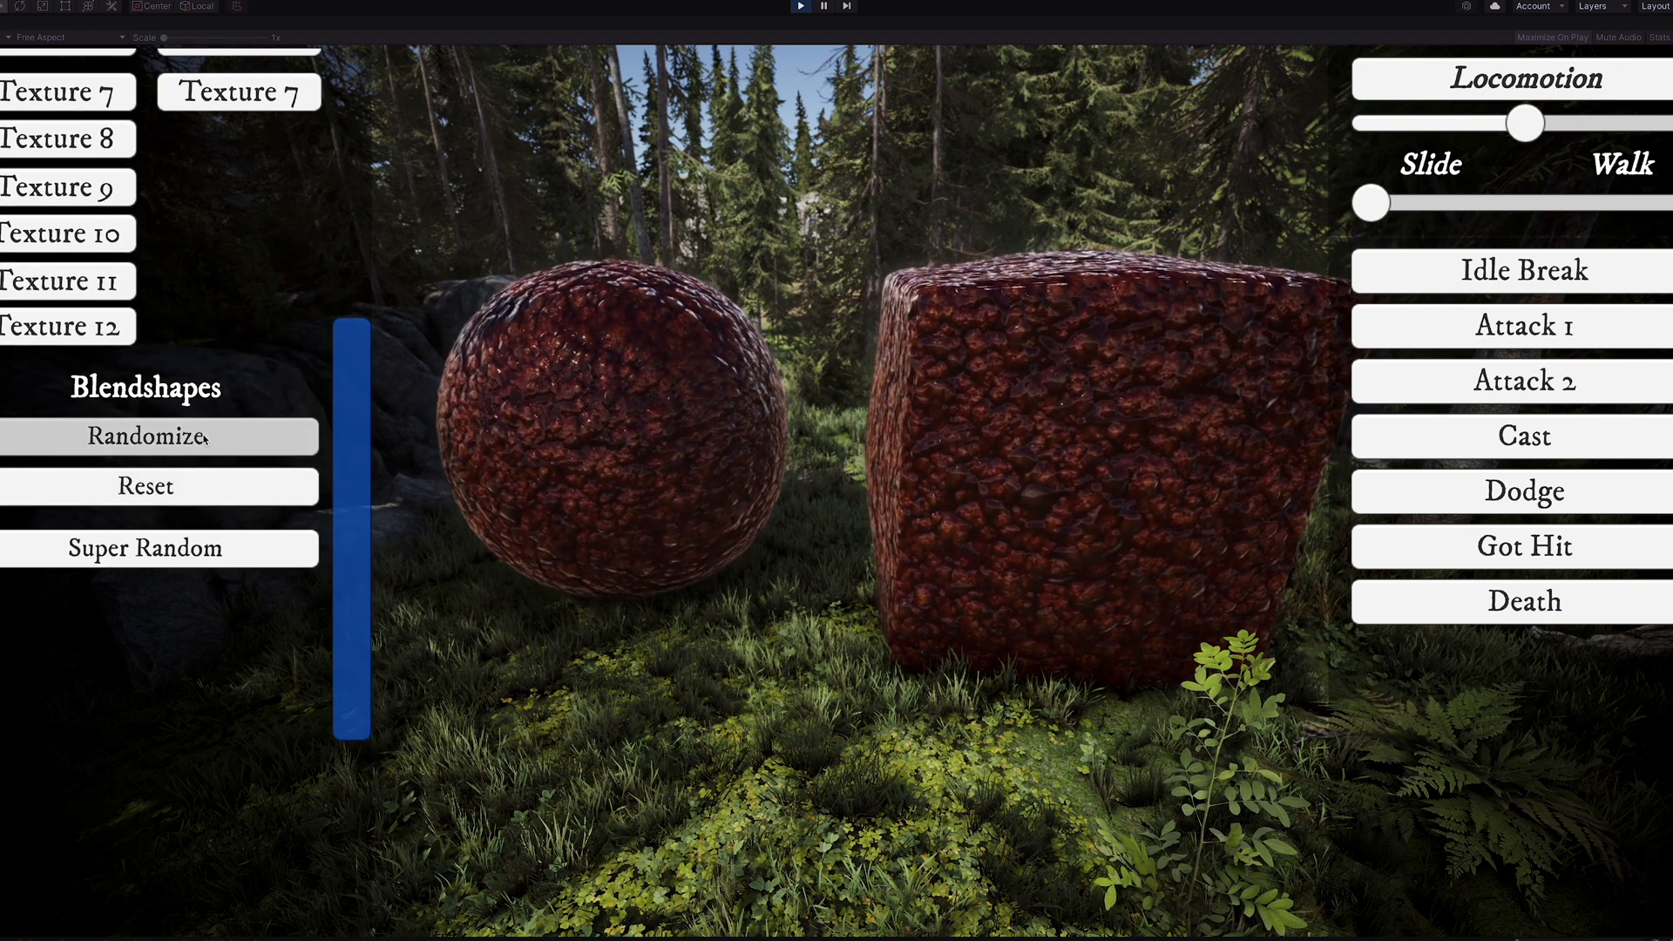
left_click(144, 436)
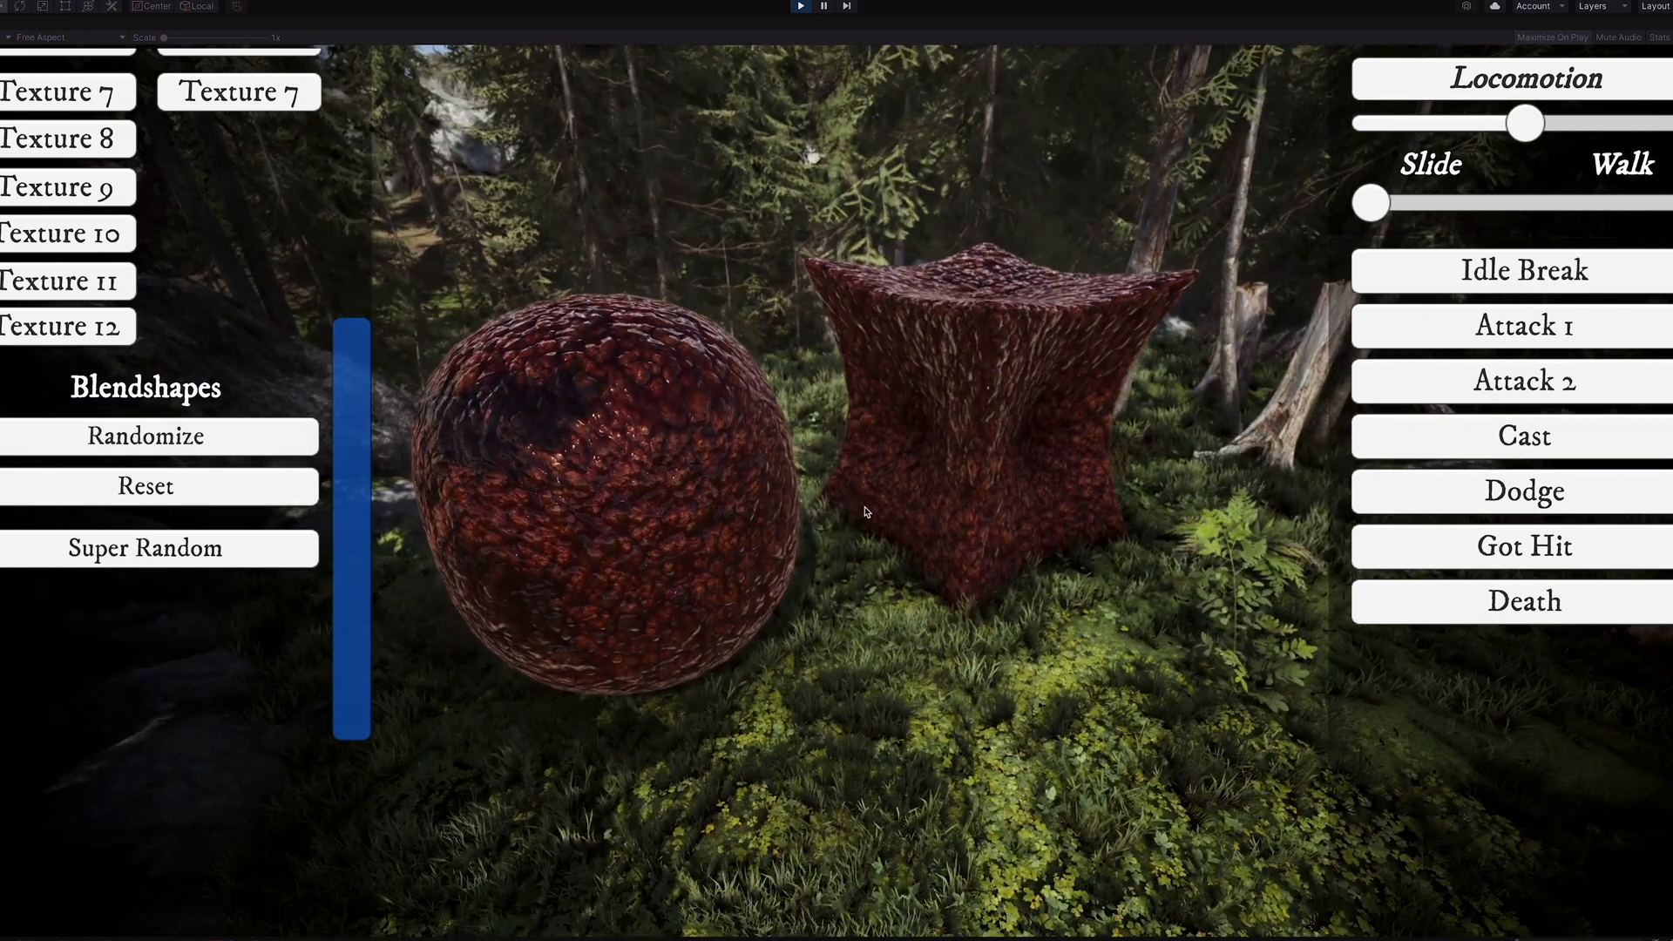
left_click(145, 435)
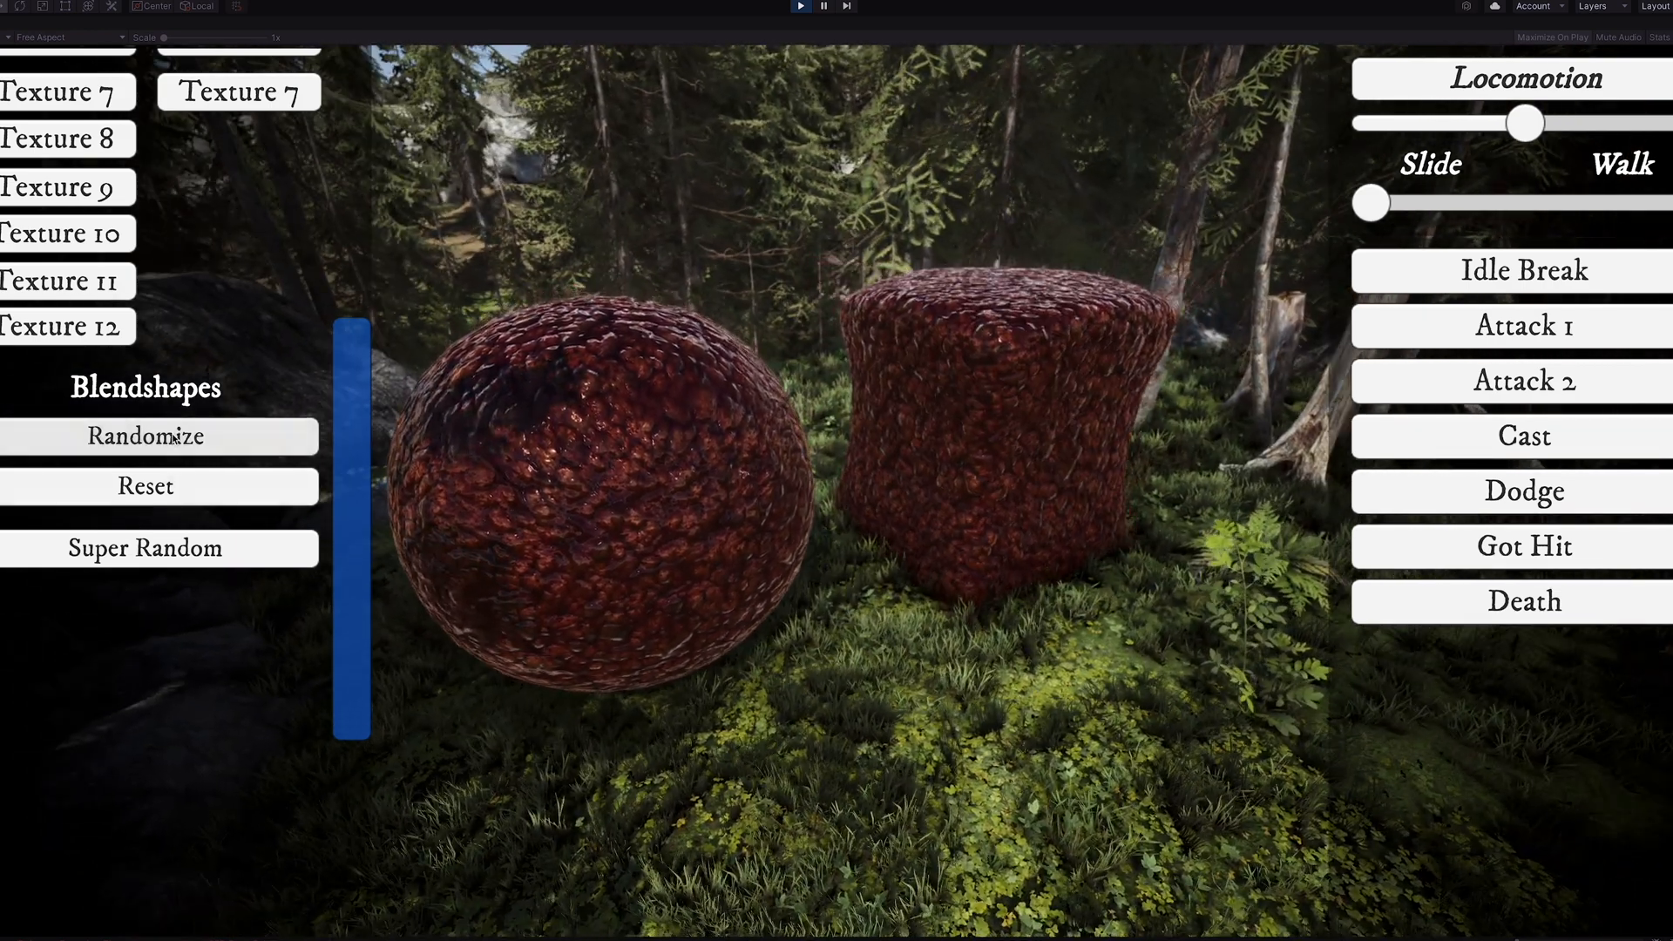
left_click(158, 436)
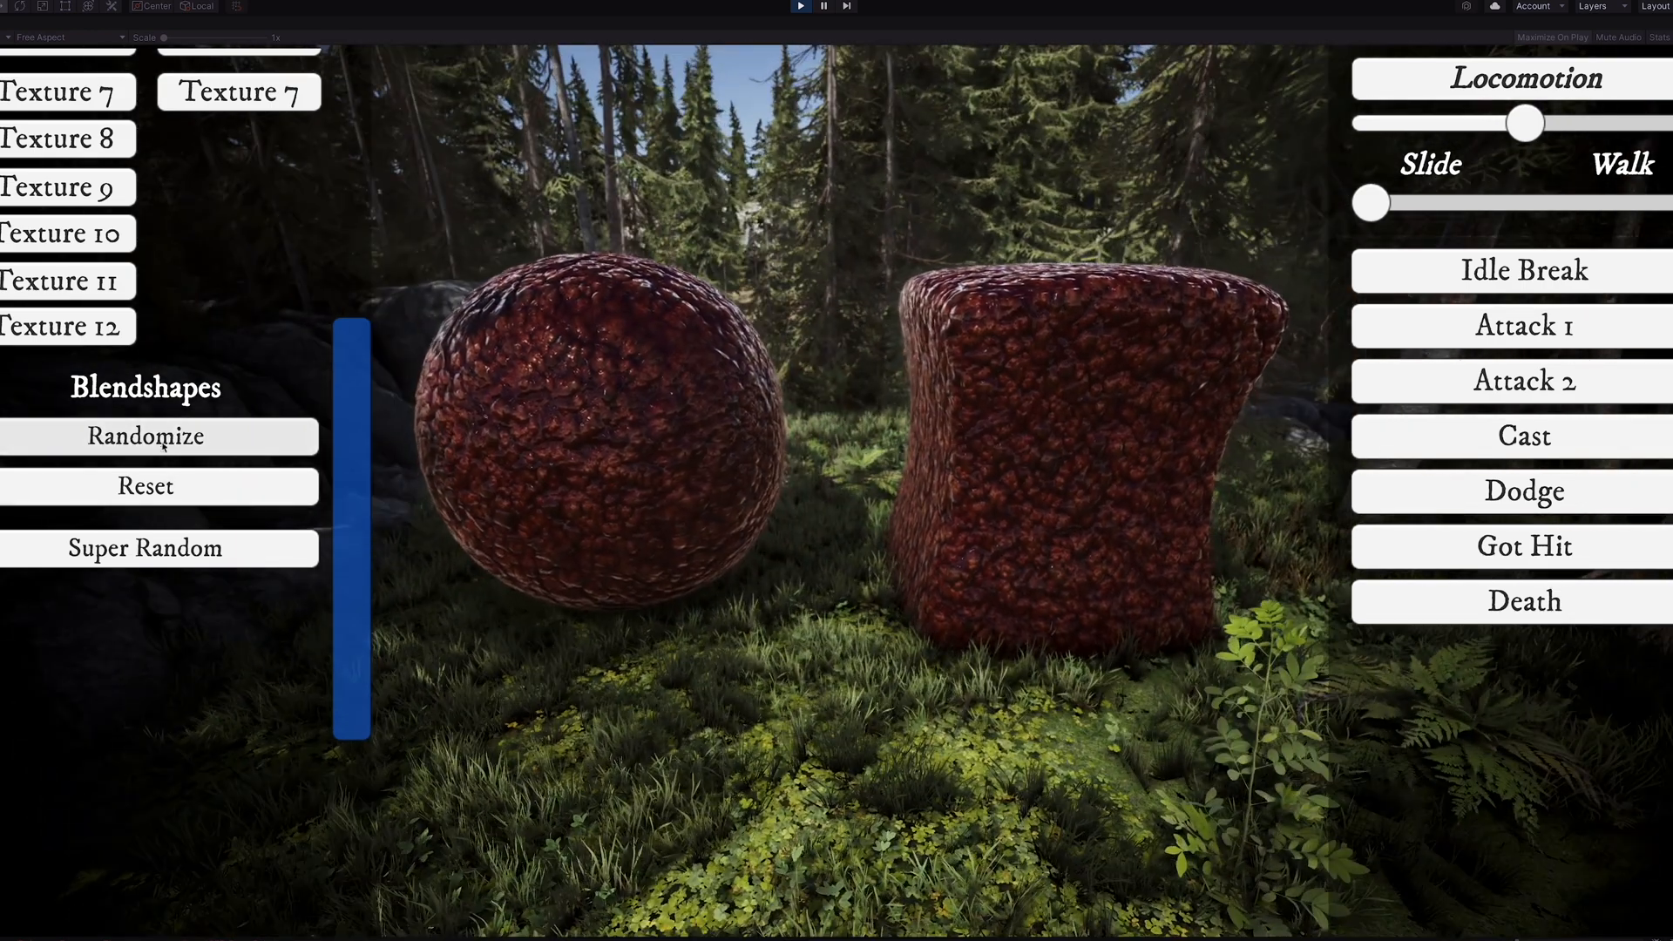
left_click(144, 435)
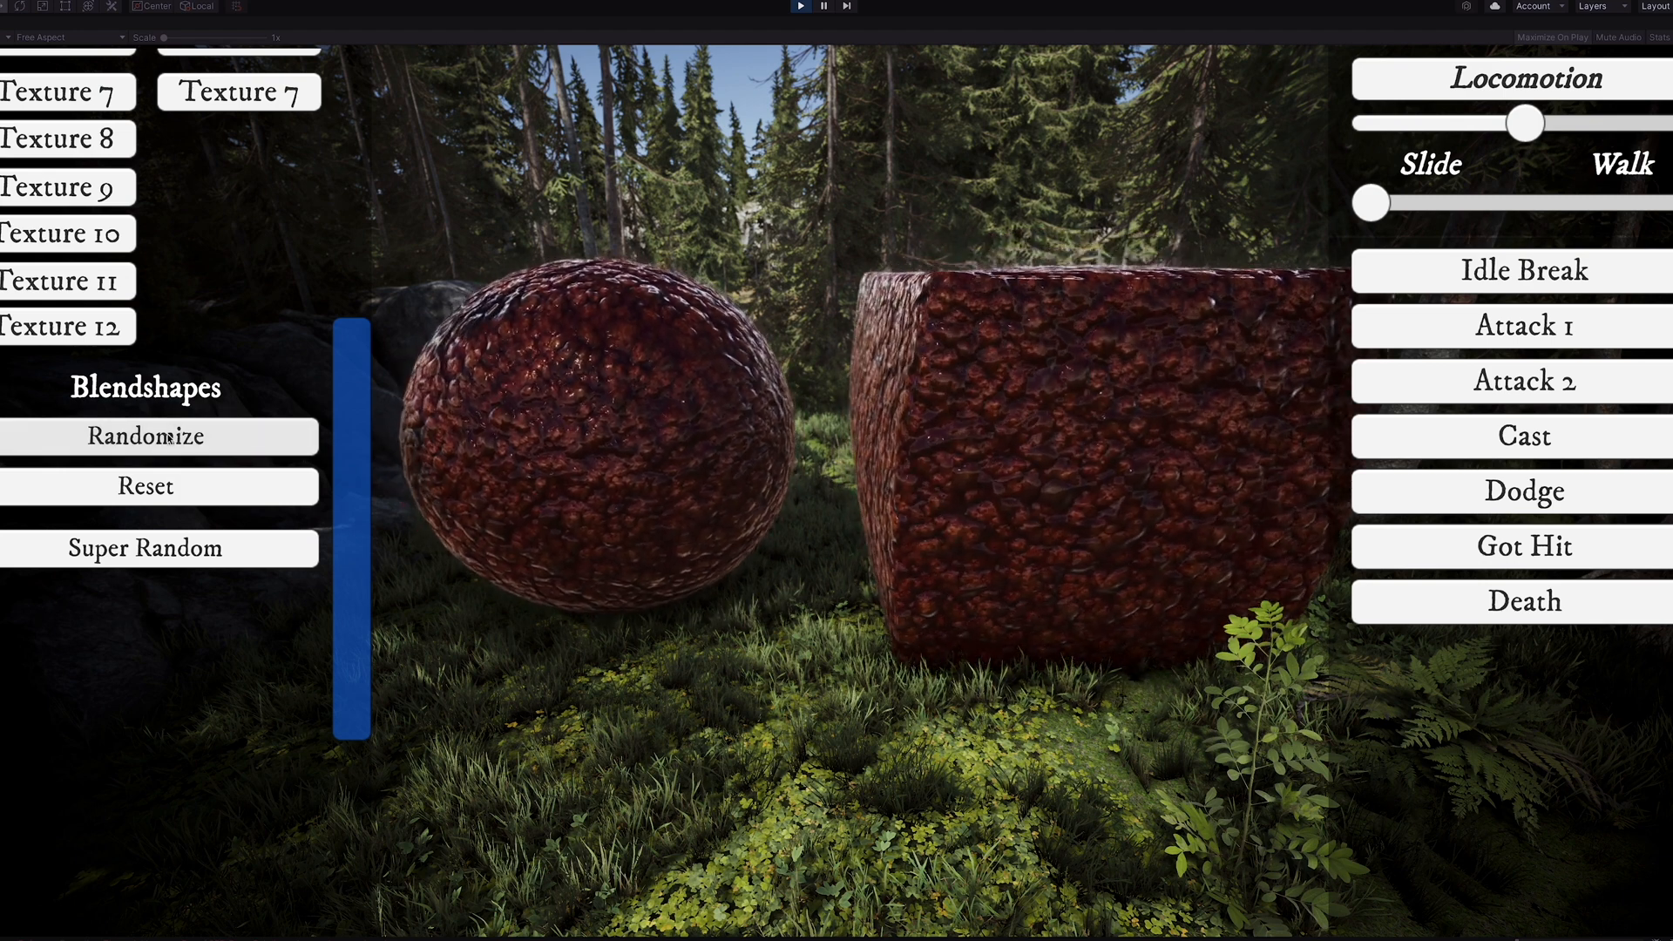
left_click(158, 435)
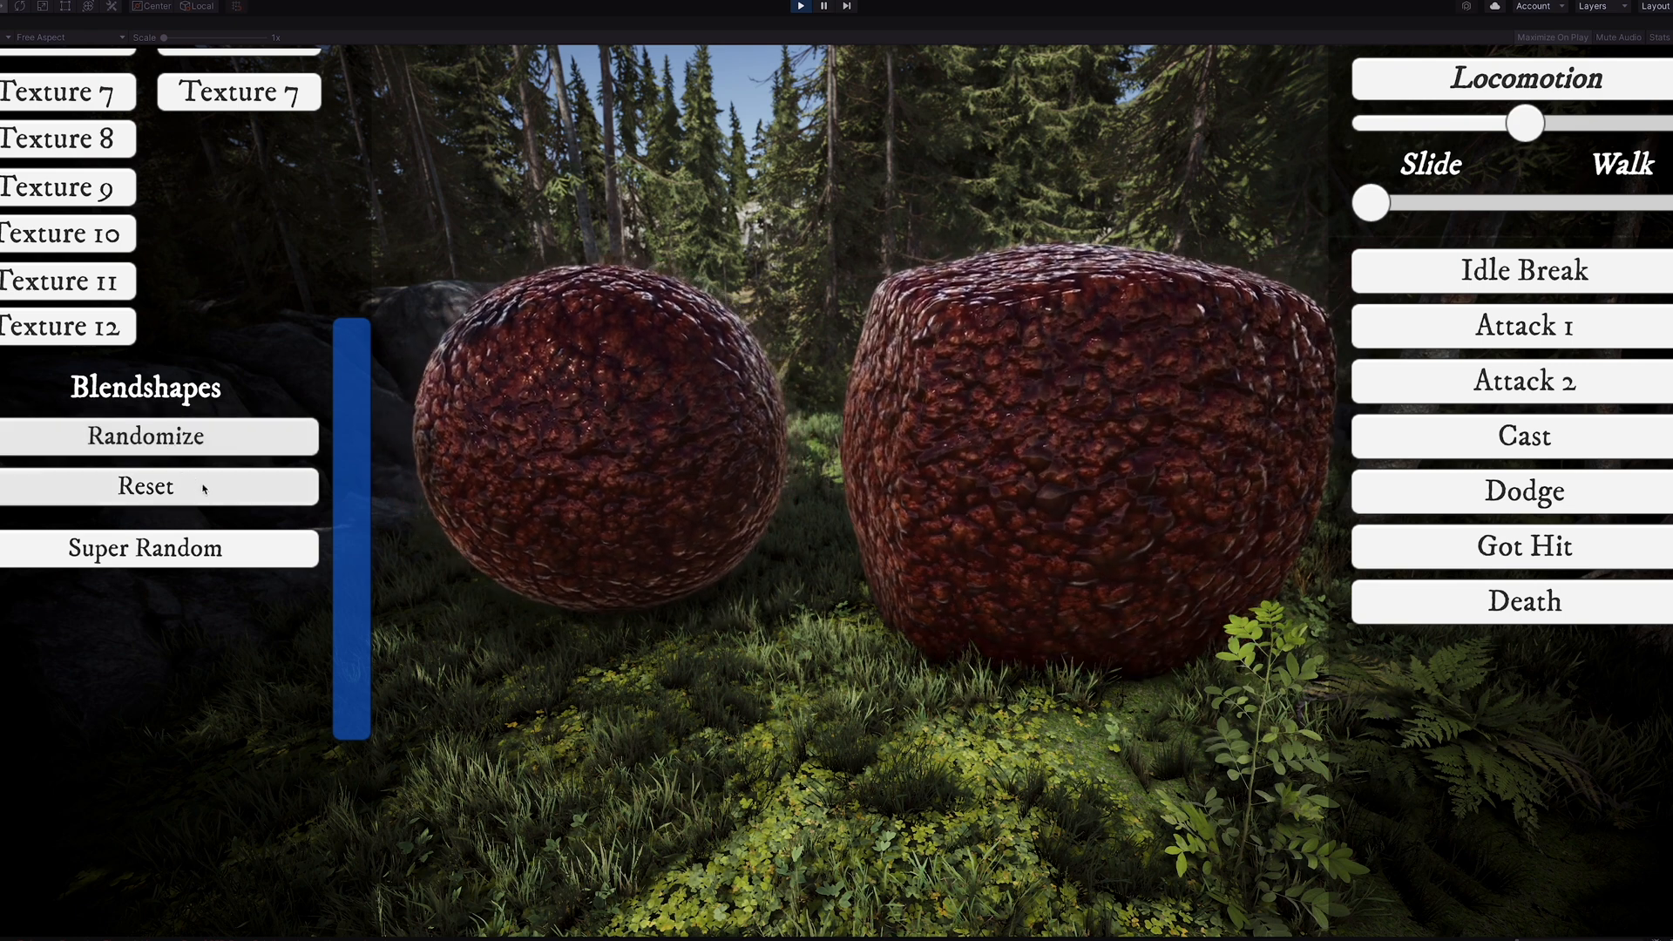
left_click(159, 547)
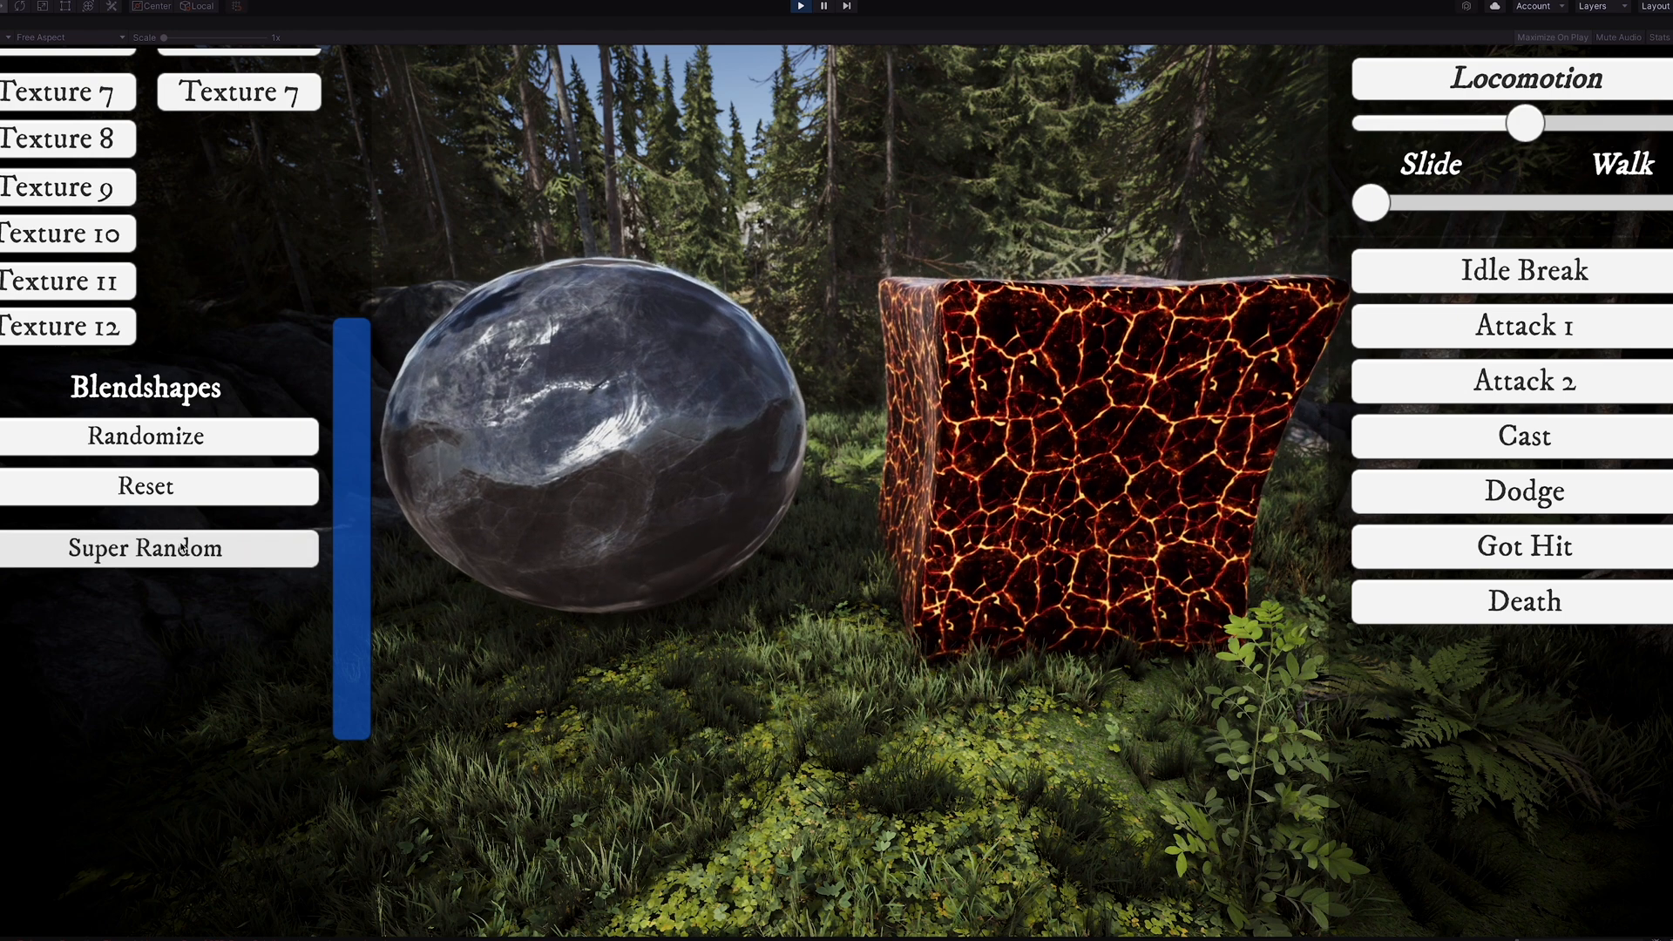
Step: Run Super Random three times, ending with a green sphere beside a warped brown cube
left_click(158, 547)
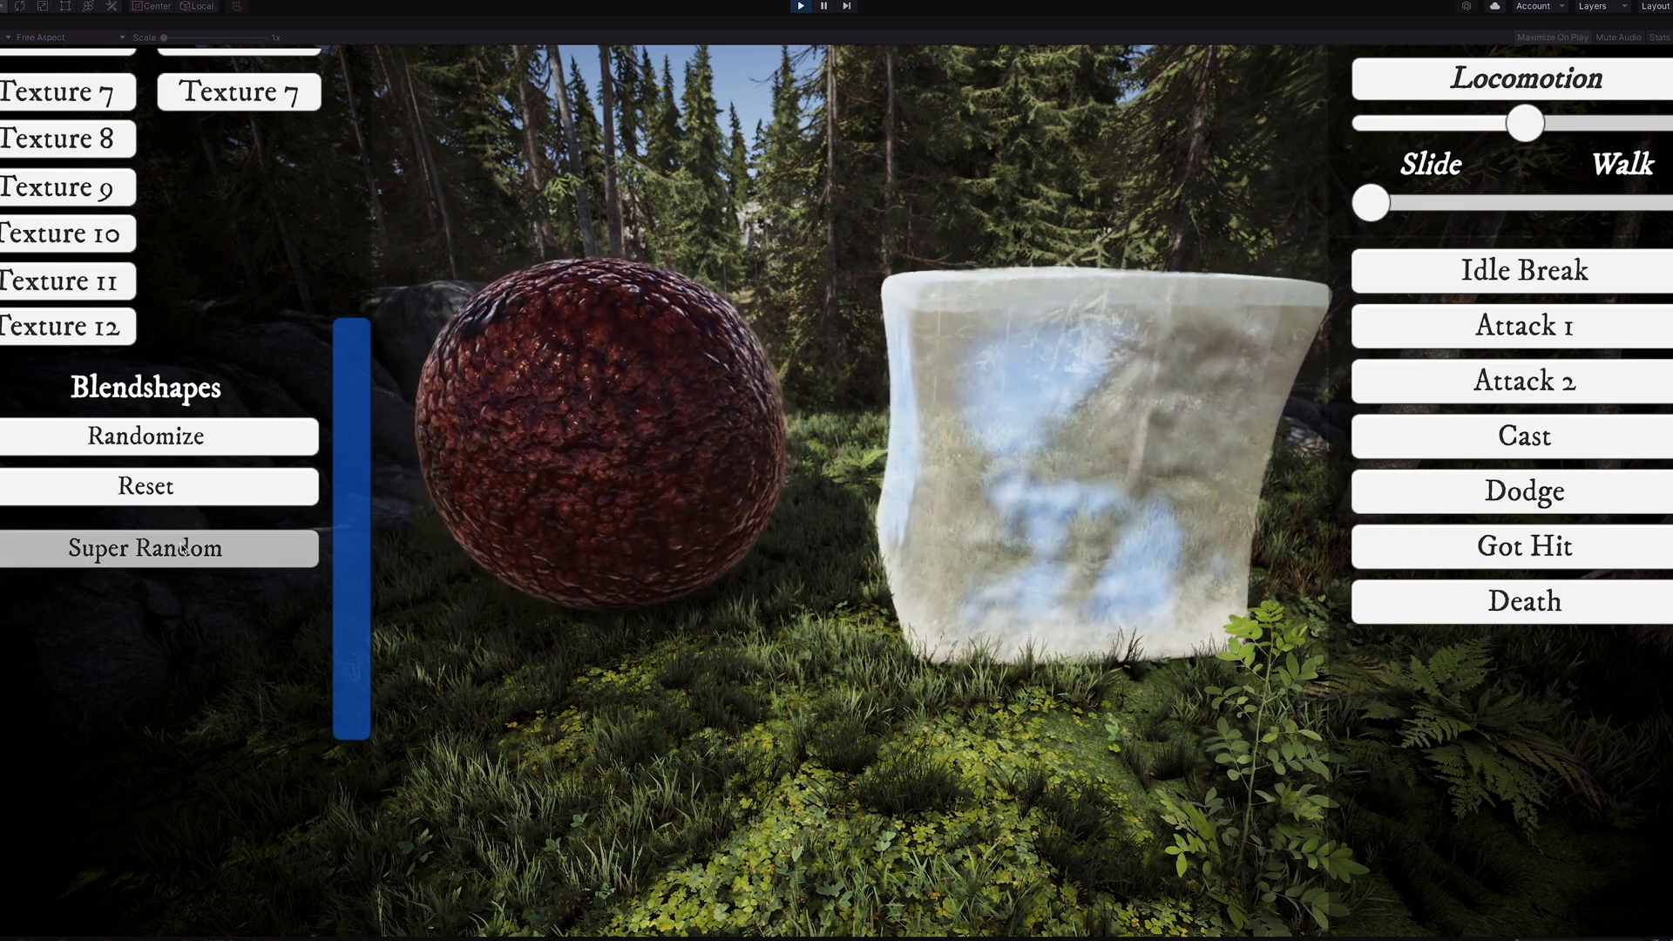
left_click(144, 549)
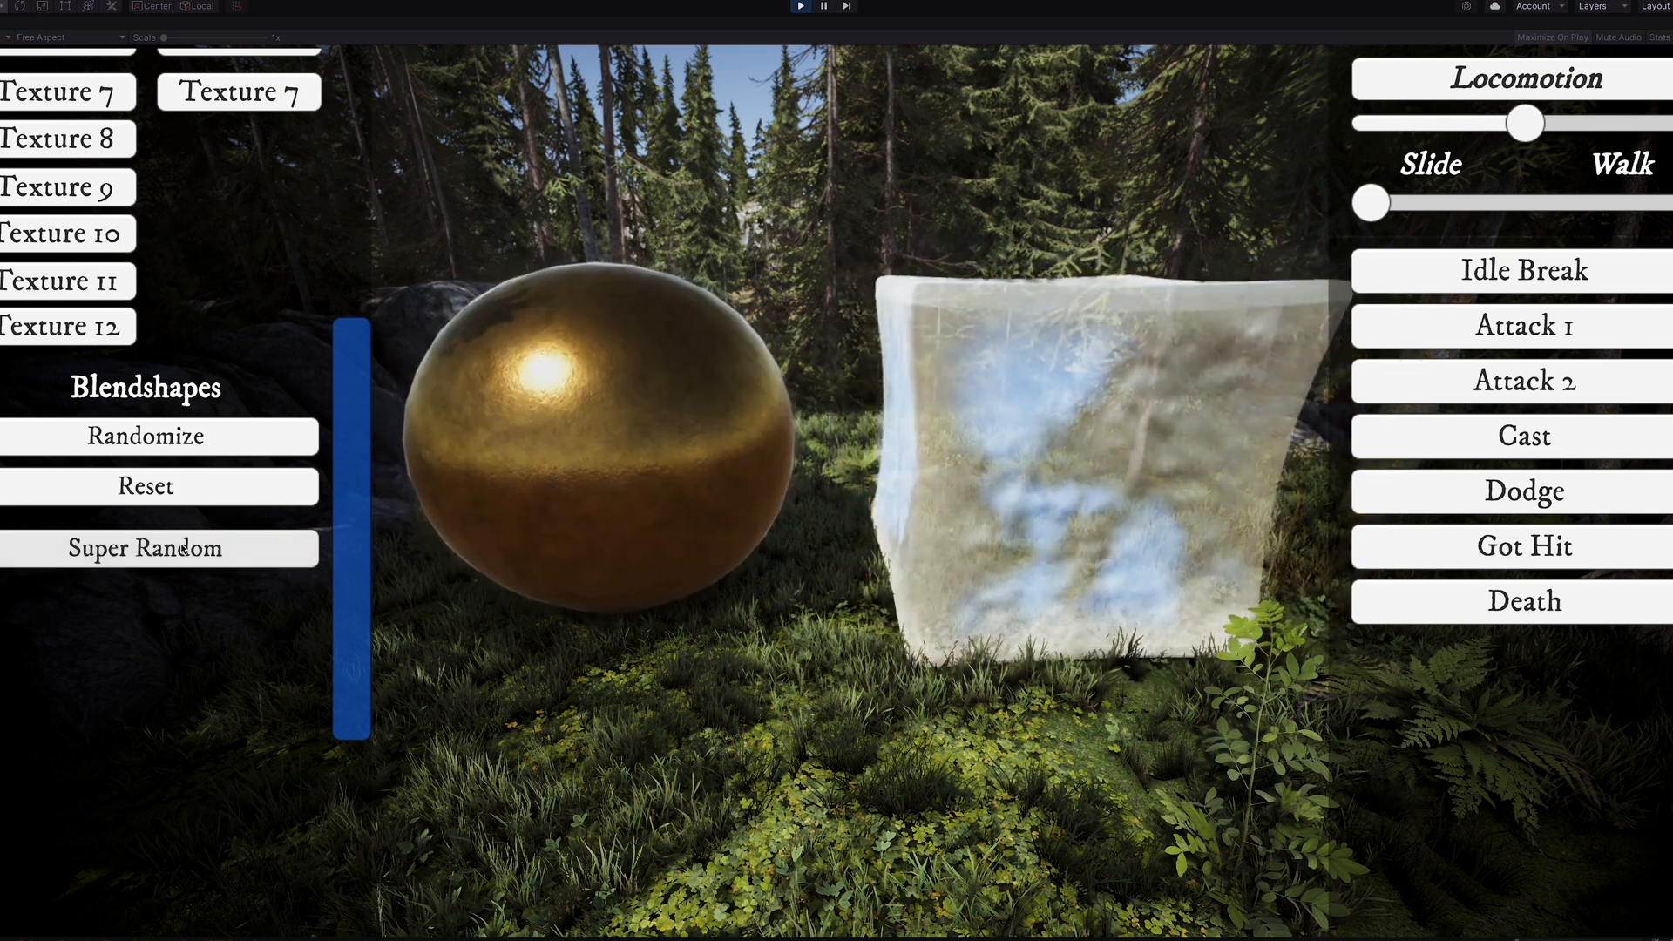
left_click(157, 547)
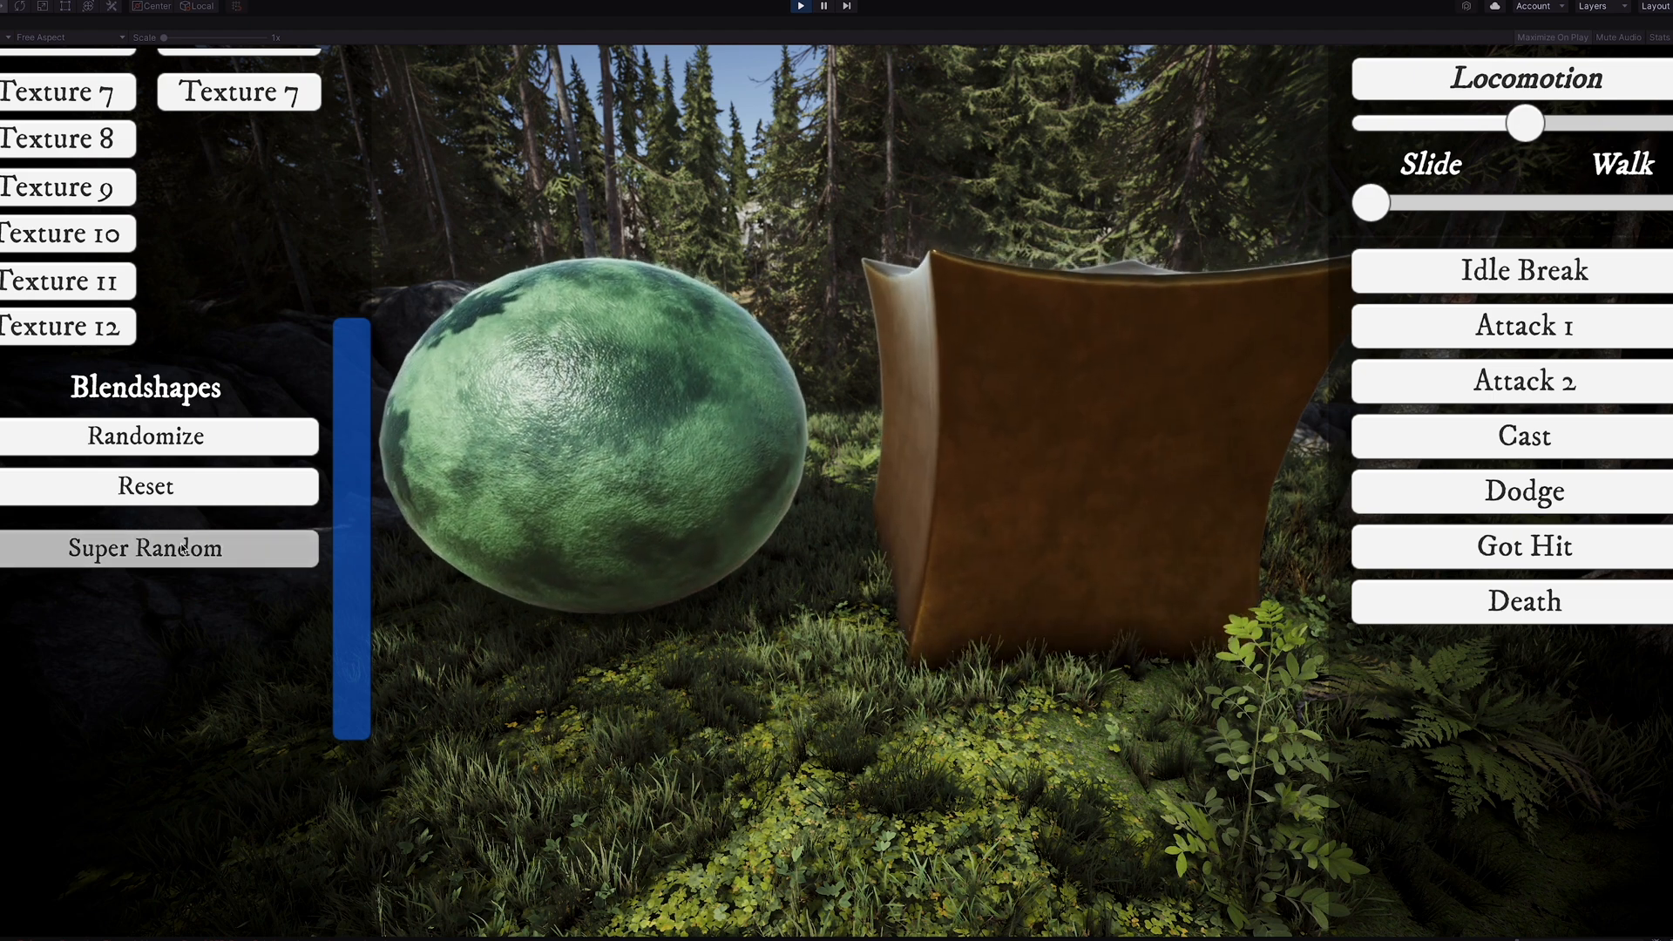